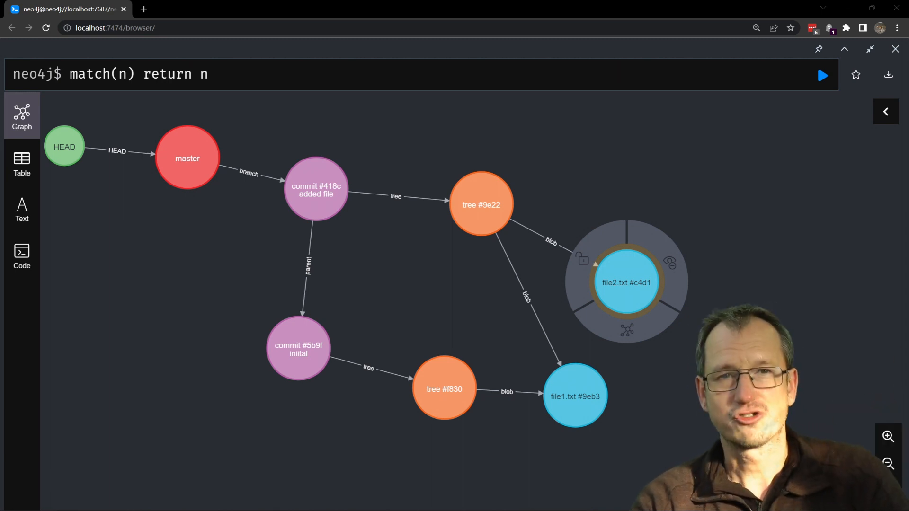
# Initialize a git repository in C:\dev\reset and write 'test' into file1.txt.
pyautogui.click(315, 187)
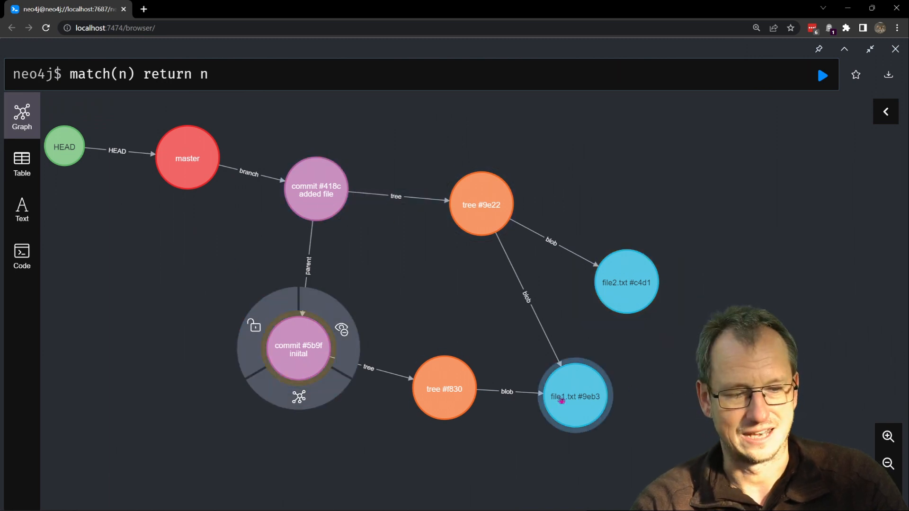
pyautogui.click(316, 186)
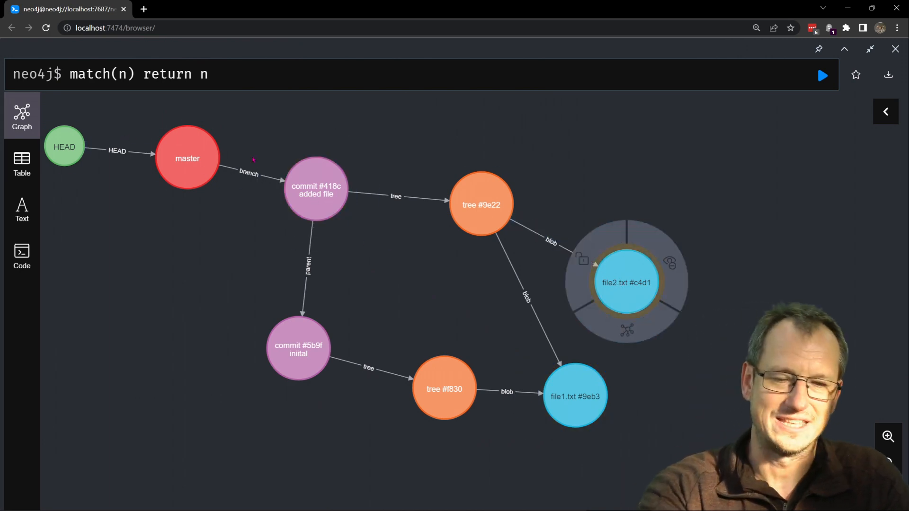
pyautogui.click(187, 158)
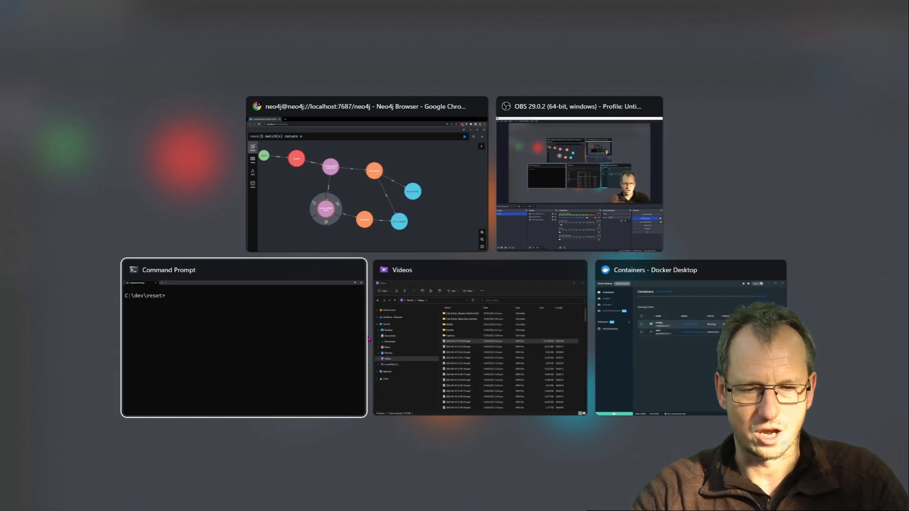
pyautogui.write('git init')
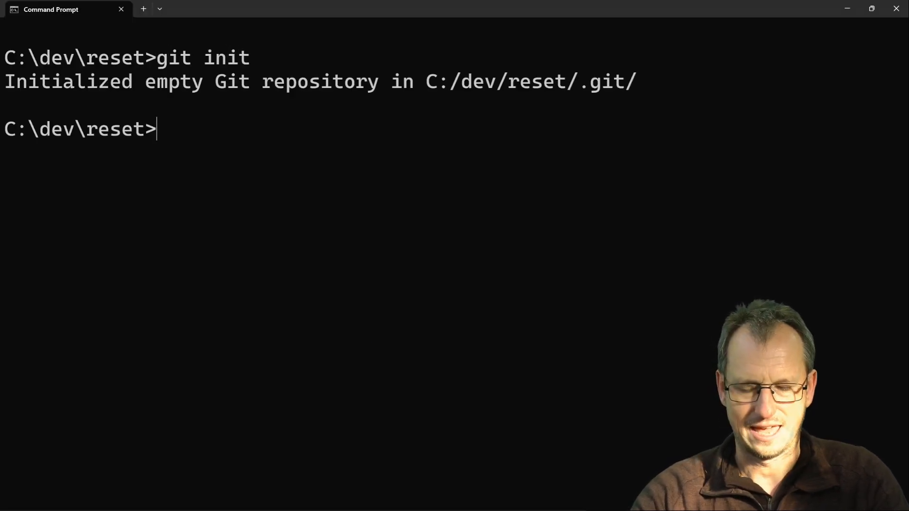
pyautogui.write('echo test > file1.txt')
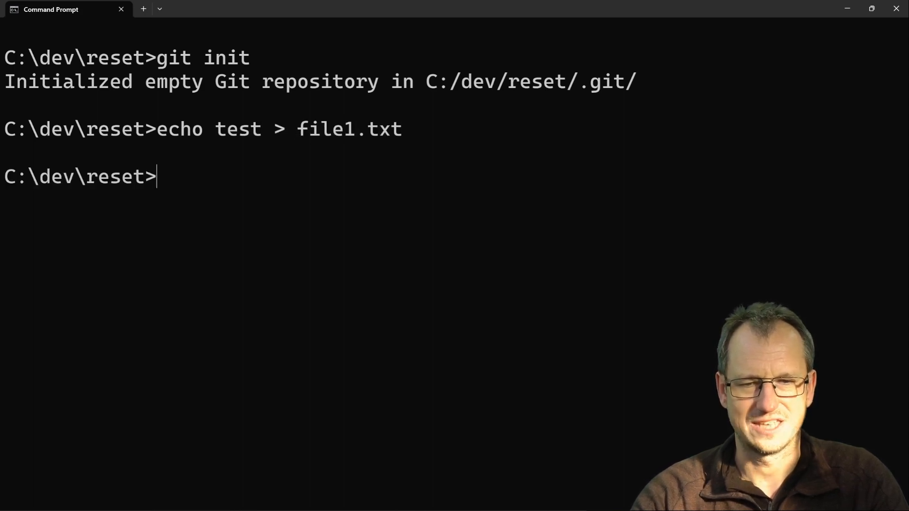
# Stage and commit file1.txt as "initial", then list the commit, tree and blob with visual.
pyautogui.write('git add .')
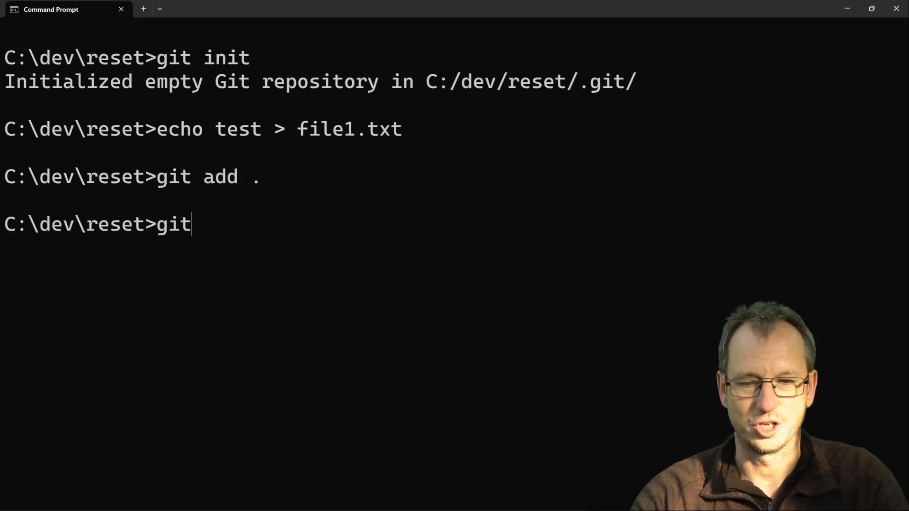
pyautogui.write('commit -m "initial')
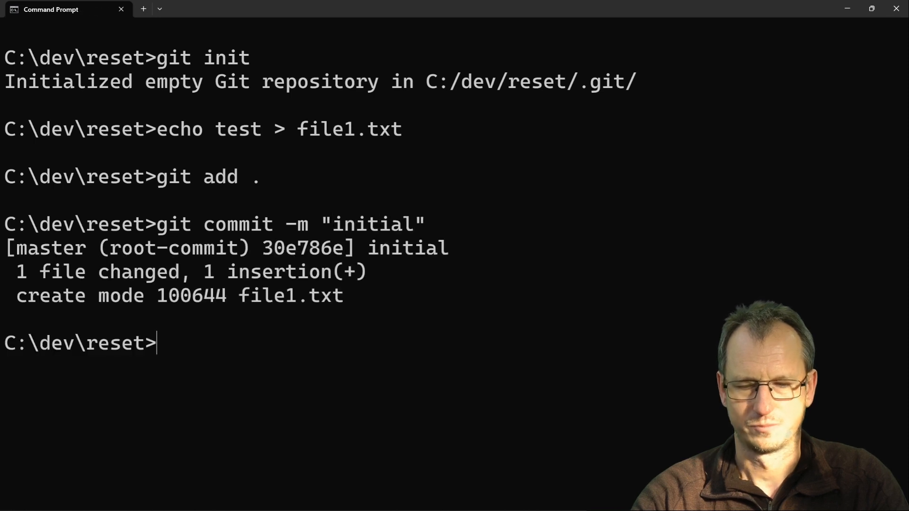
pyautogui.write('visual')
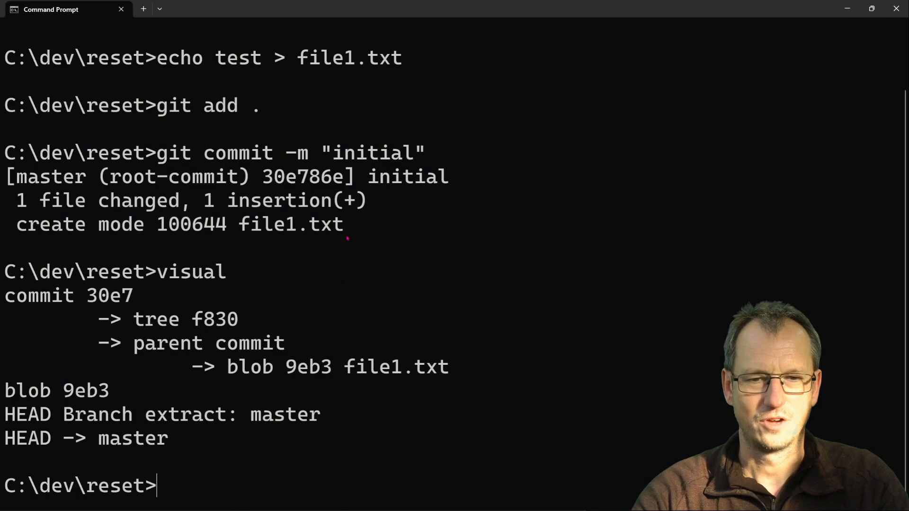
# Write 'test2' into file2.txt and stage it with git add.
pyautogui.write('g')
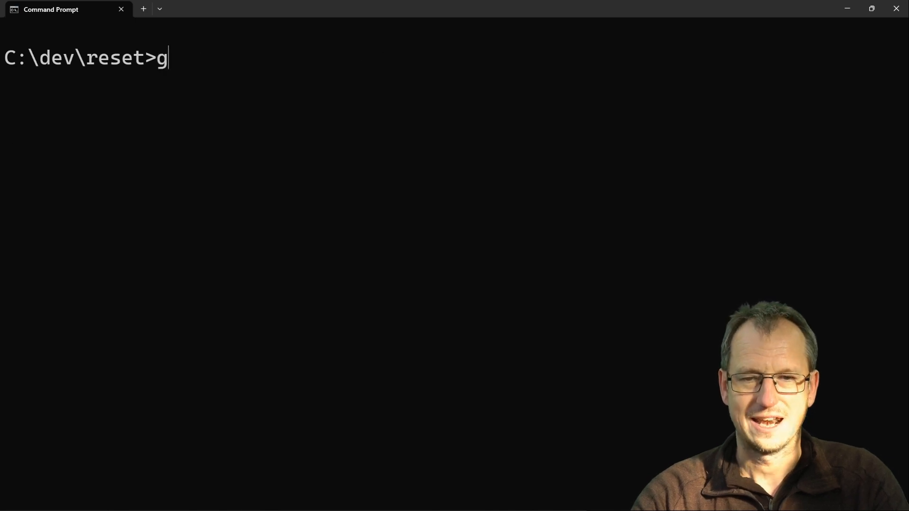
pyautogui.write('echo test2')
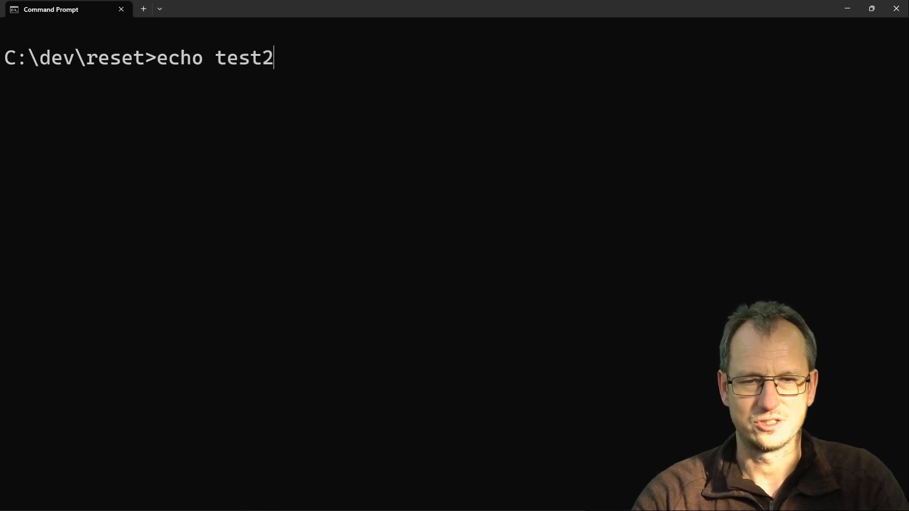
pyautogui.write('> file2.t')
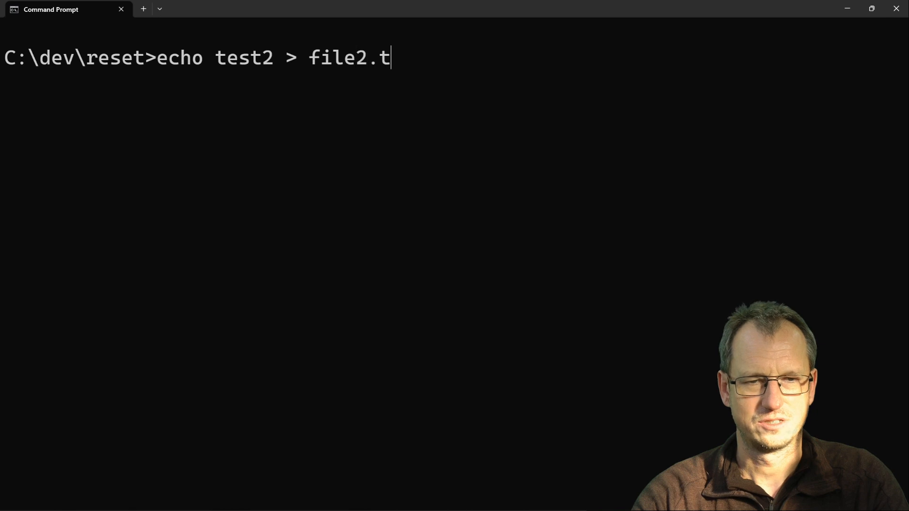
pyautogui.write('git a.')
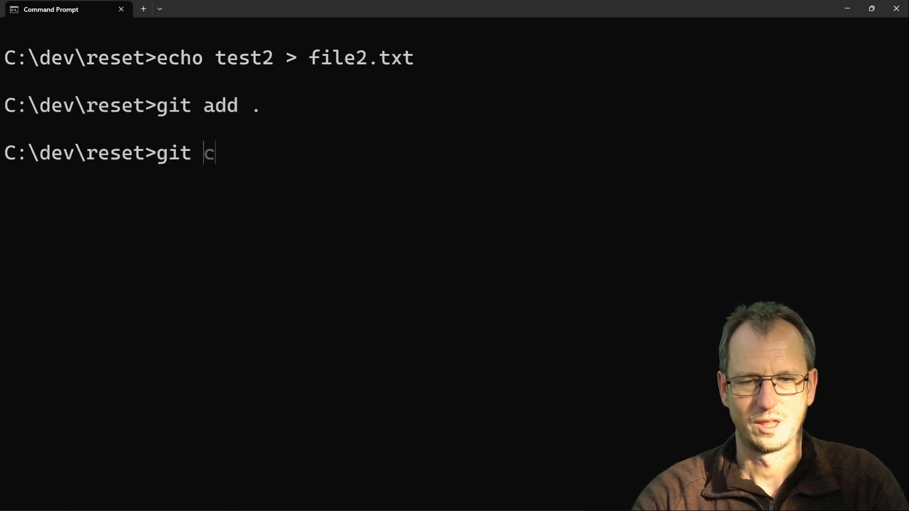
# Commit as "added file2" and list both commits' structure with visual.
pyautogui.write('ommit -')
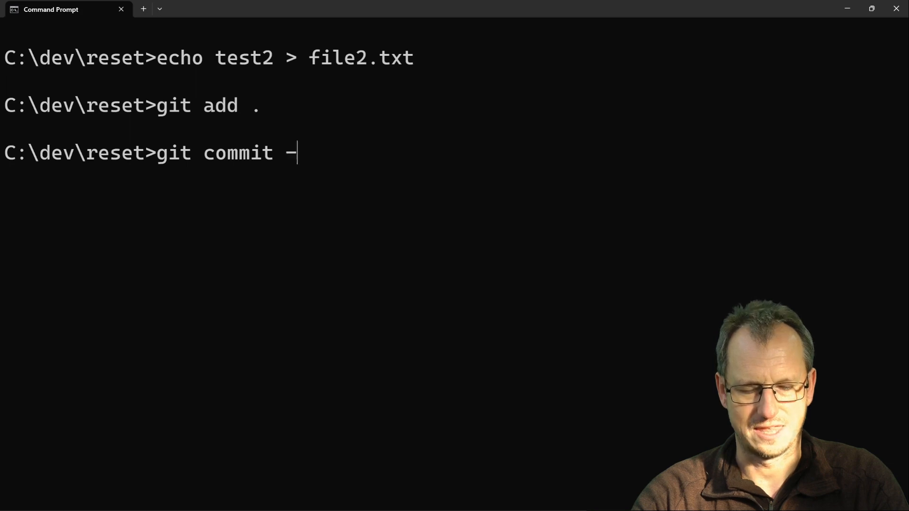
pyautogui.write('m "added file2"')
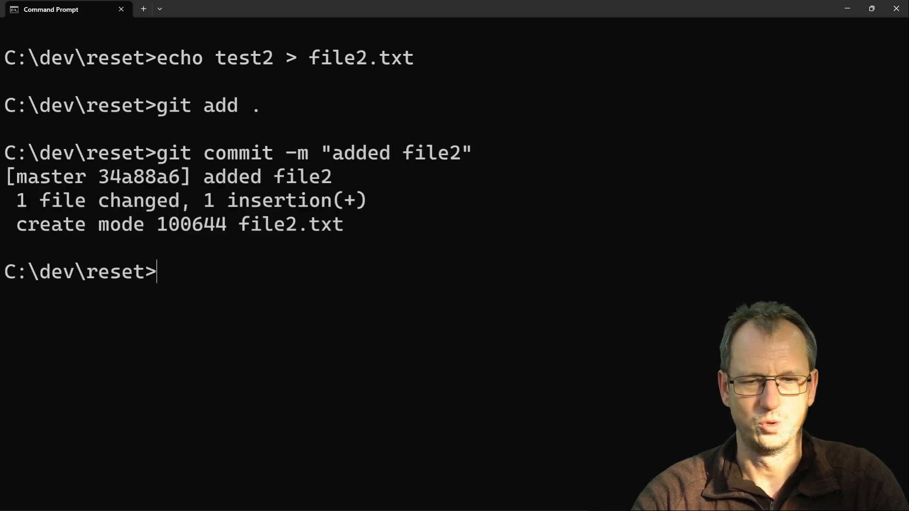
pyautogui.write('visual')
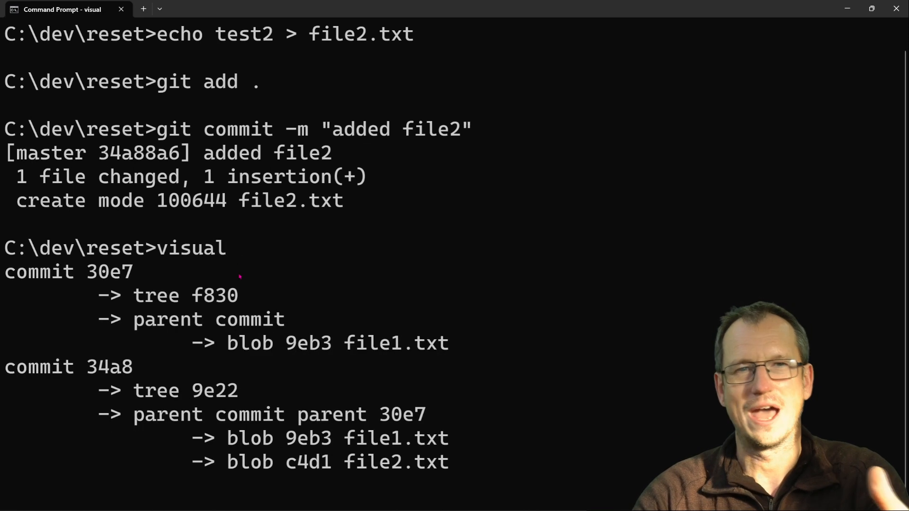
pyautogui.scroll(-3)
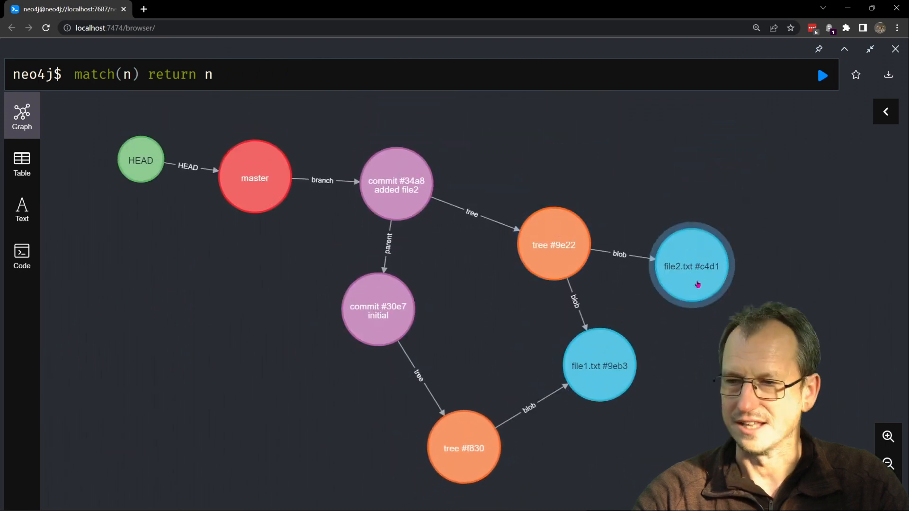
# Review the Neo4j graph with master at commit #34a8 and return to a cleared prompt.
pyautogui.click(254, 178)
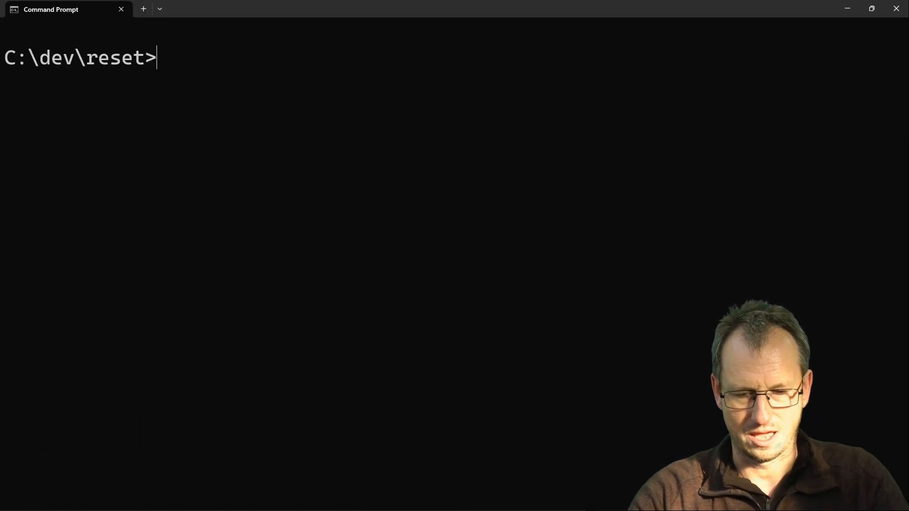
# Show the one-line log and run a mixed git reset to commit 30e7.
pyautogui.write('git log --oneline')
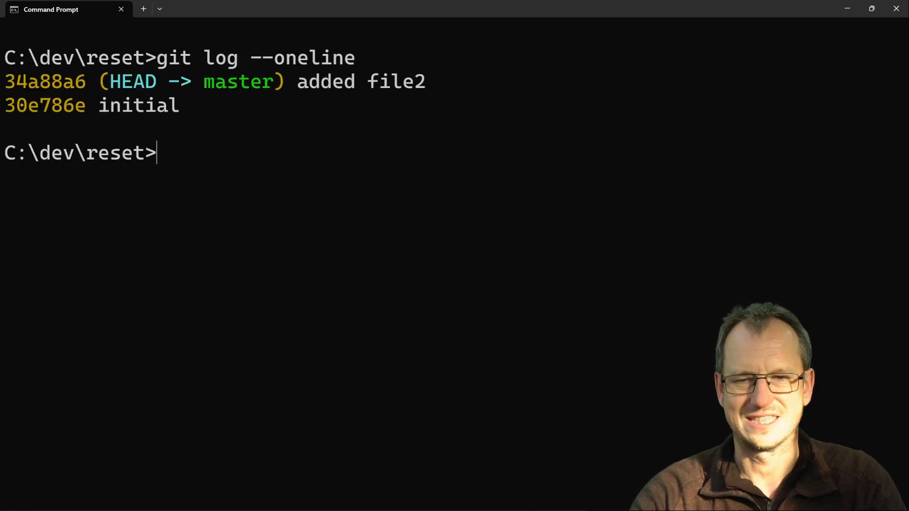
pyautogui.doubleClick(45, 81)
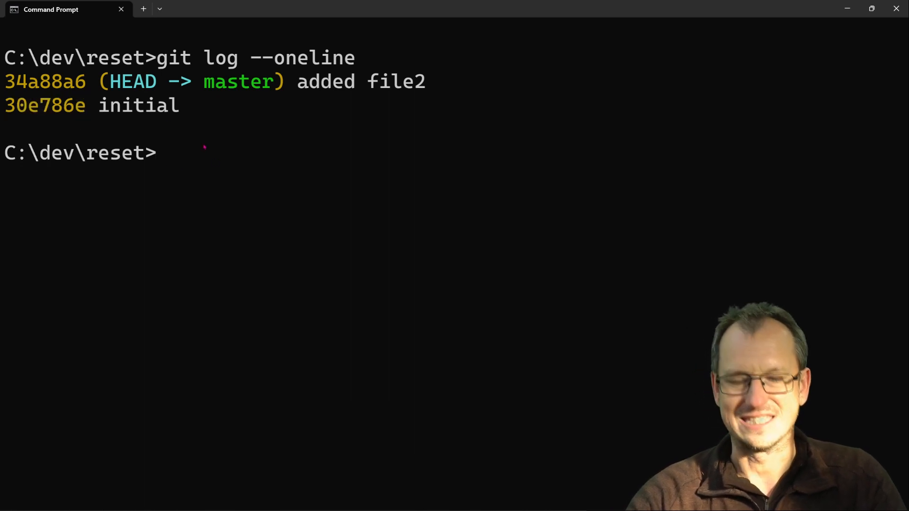
pyautogui.write('git reset 30')
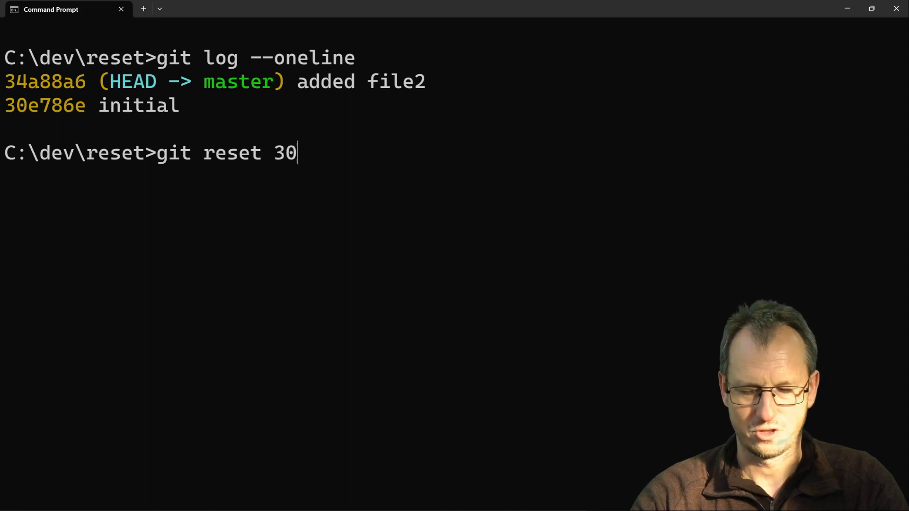
pyautogui.write('e7 --m')
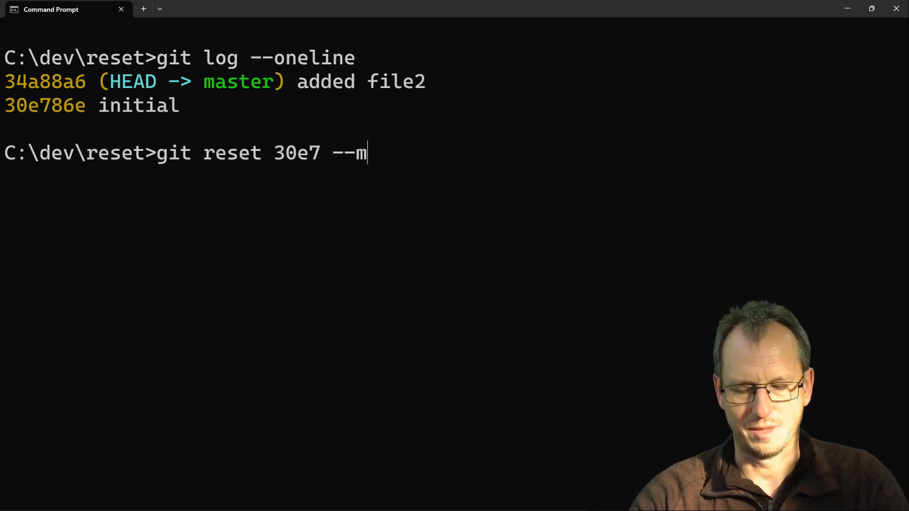
pyautogui.write('ix')
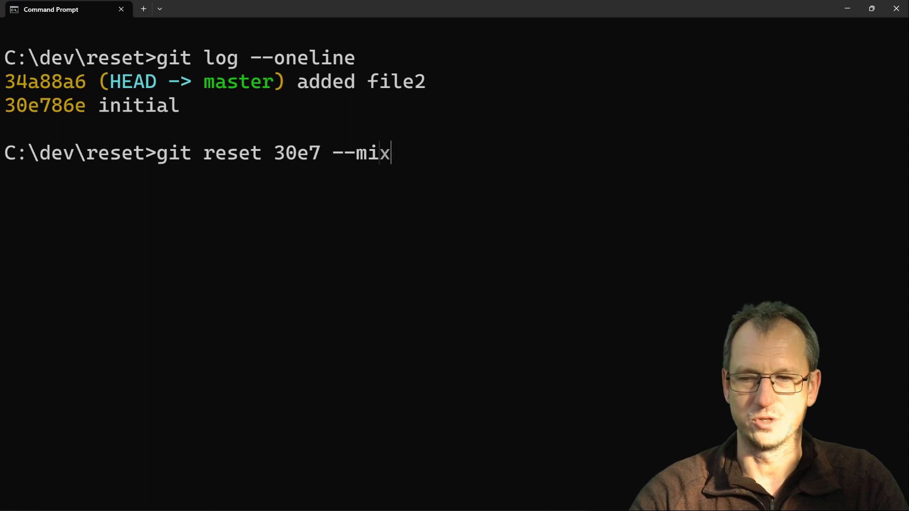
pyautogui.press('Enter')
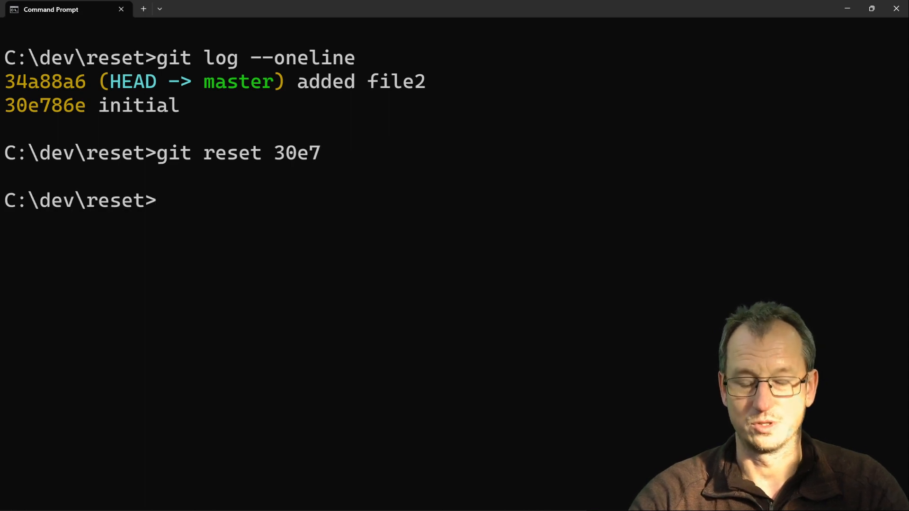
# Check git status showing file2.txt untracked and list the directory with dir.
pyautogui.write('git')
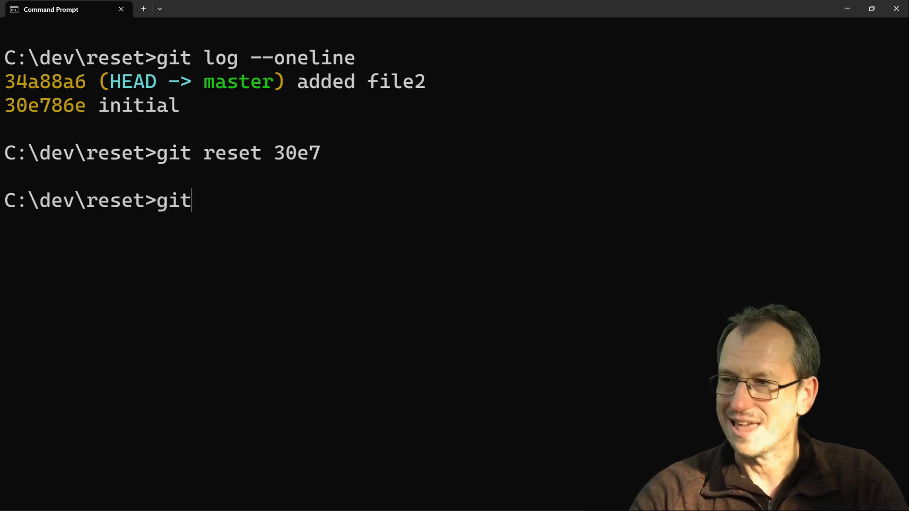
pyautogui.write('status')
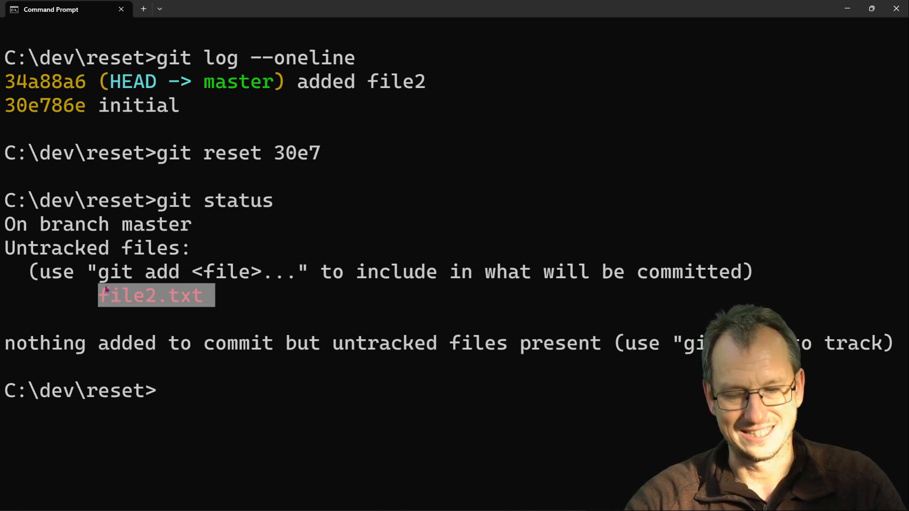
pyautogui.write('dir')
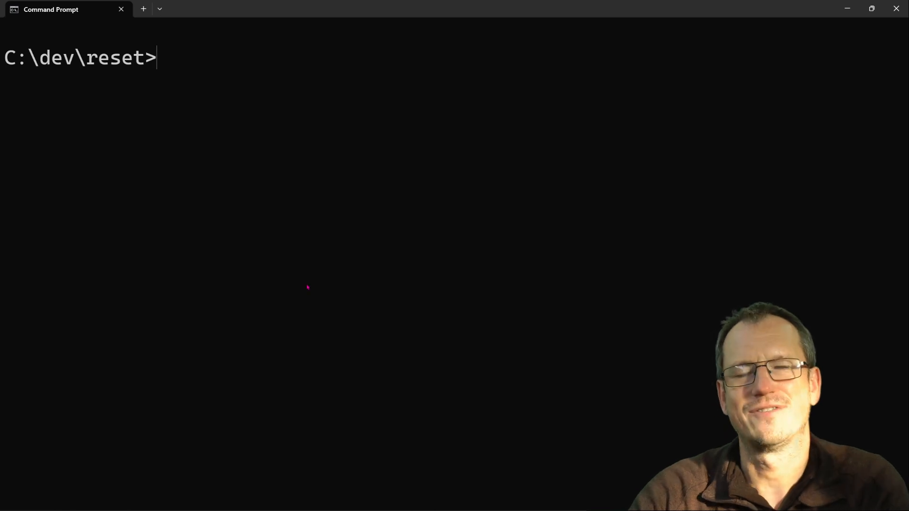
# List tracked files with git ls-files (only file1.txt) and the directory with dir.
pyautogui.write('g')
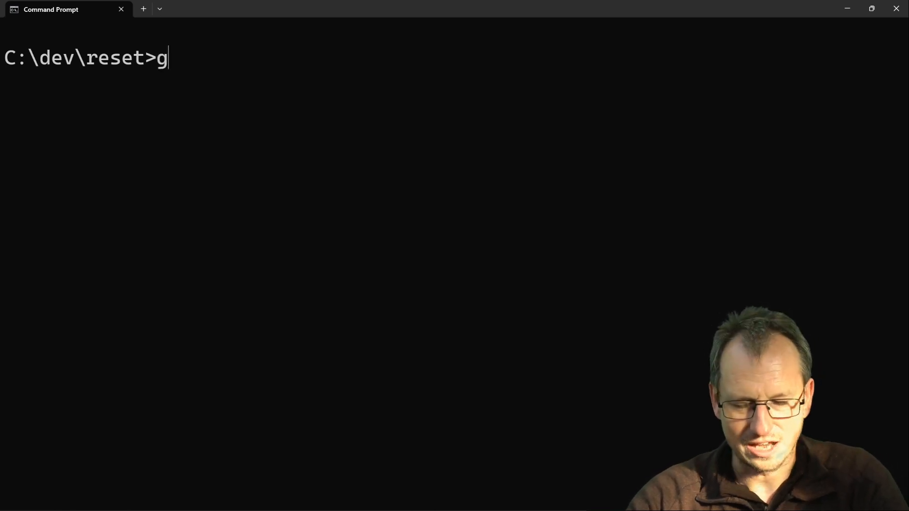
pyautogui.write('it ls-files')
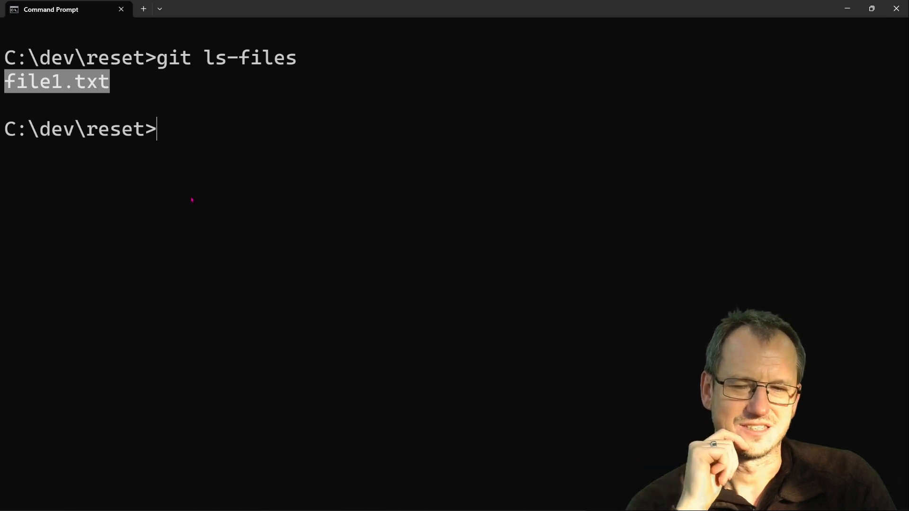
pyautogui.moveTo(176, 190)
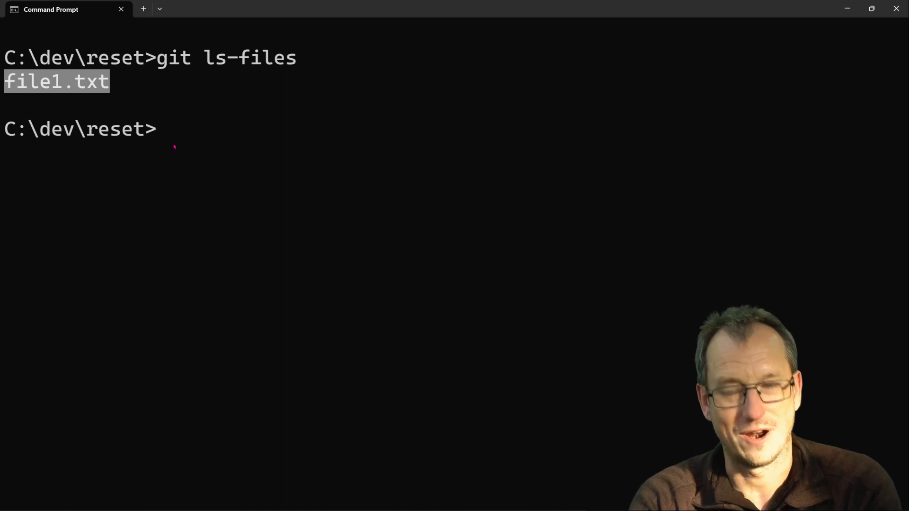
pyautogui.write('dur')
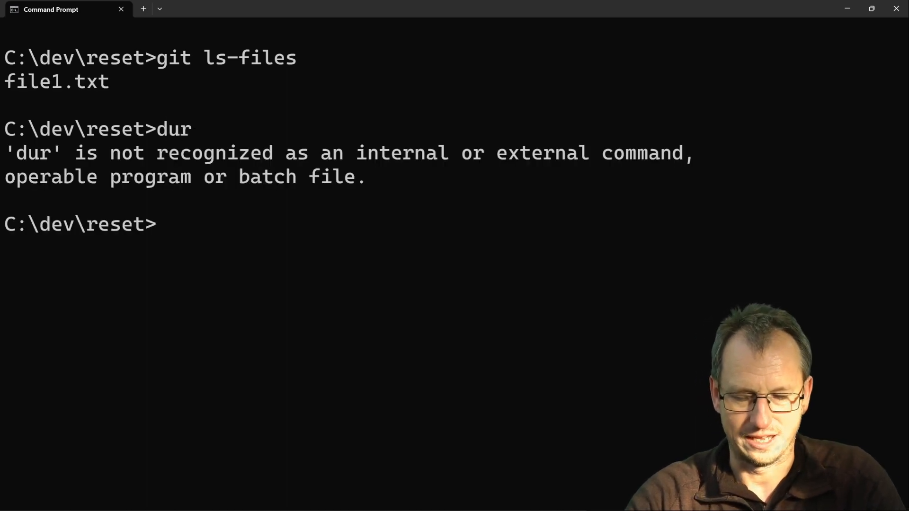
pyautogui.write('dir')
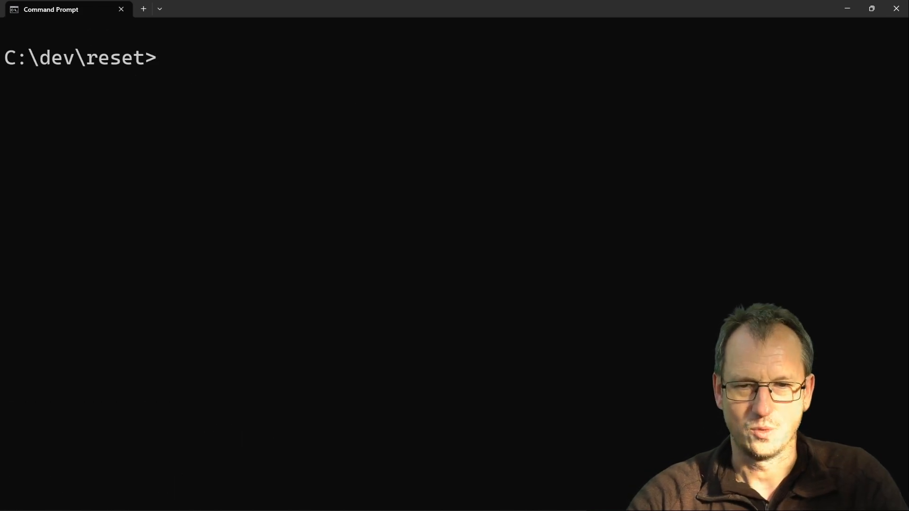
pyautogui.write('git ls-files')
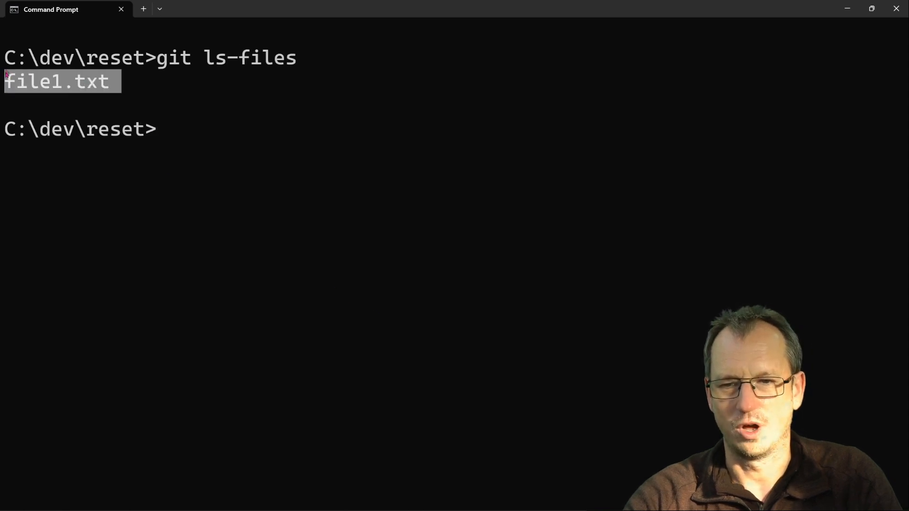
# Run git status showing file2.txt untracked and start the visual command.
pyautogui.click(199, 127)
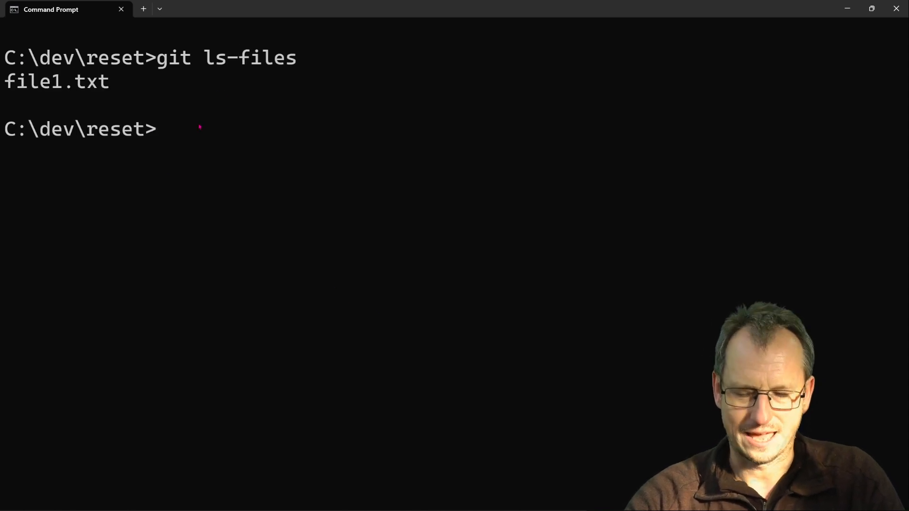
pyautogui.write('git status')
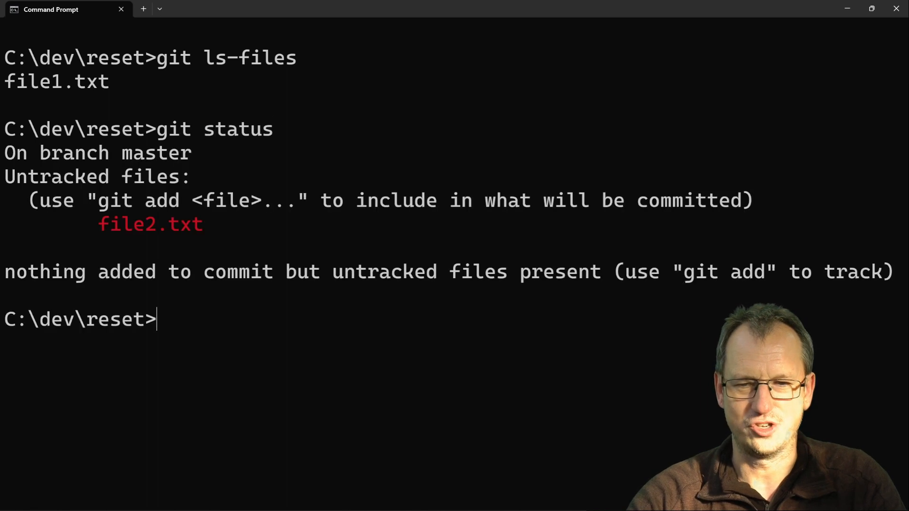
pyautogui.doubleClick(150, 225)
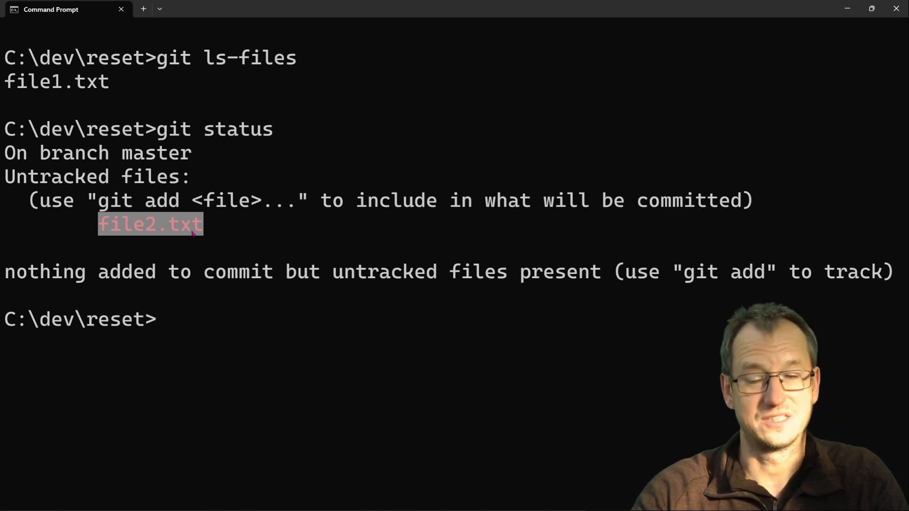
pyautogui.write('vi')
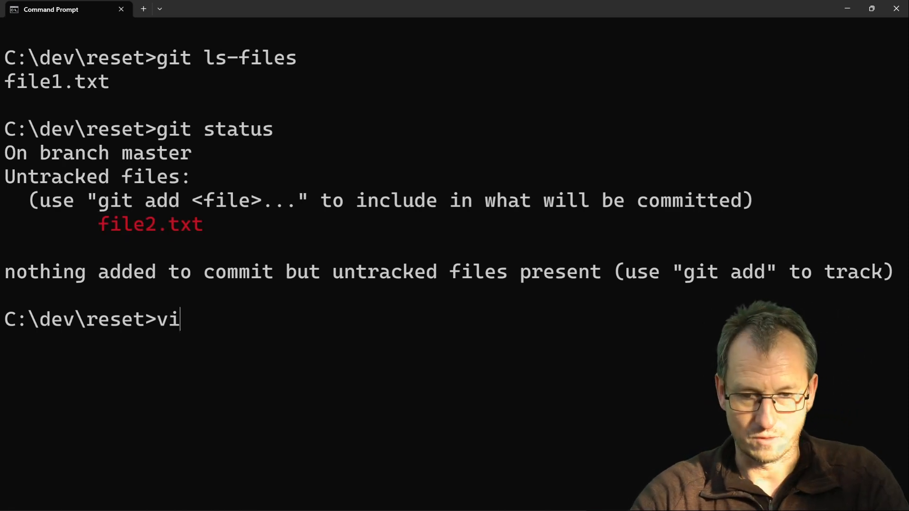
# Finish running visual and refresh the match(n) return n graph in Neo4j Browser.
pyautogui.write('sual')
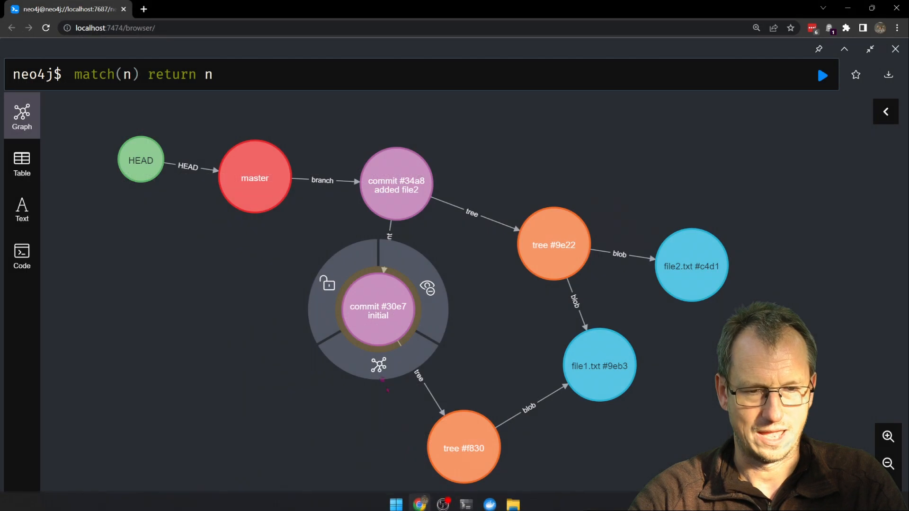
pyautogui.click(378, 311)
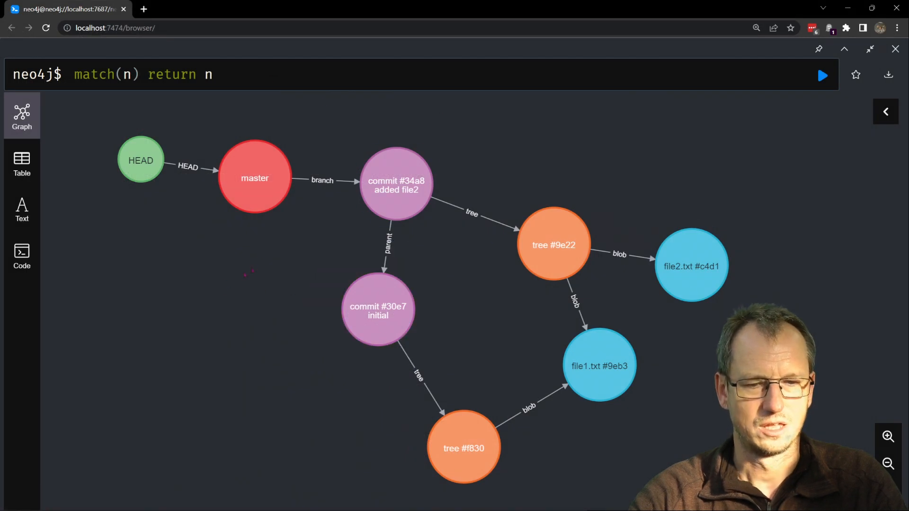
pyautogui.click(212, 74)
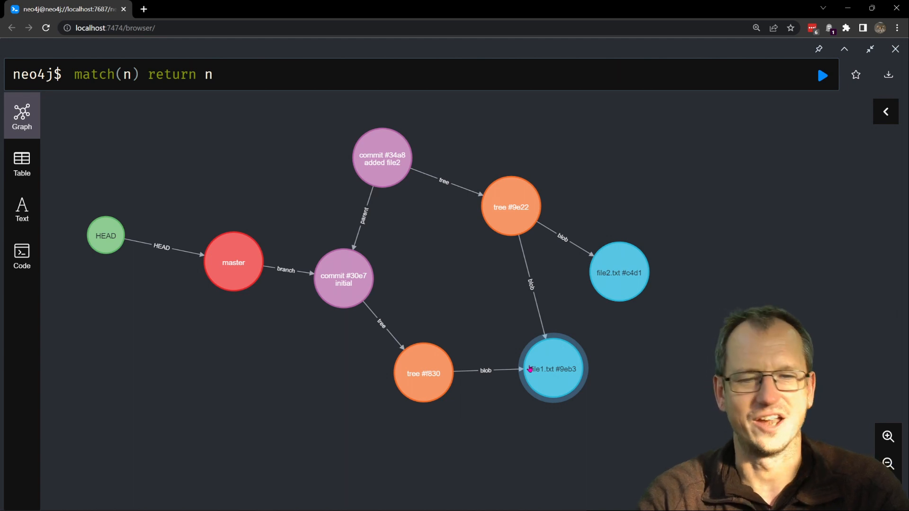
# Examine the file1.txt blob node and neighbouring nodes with master at commit 30e7.
pyautogui.click(342, 280)
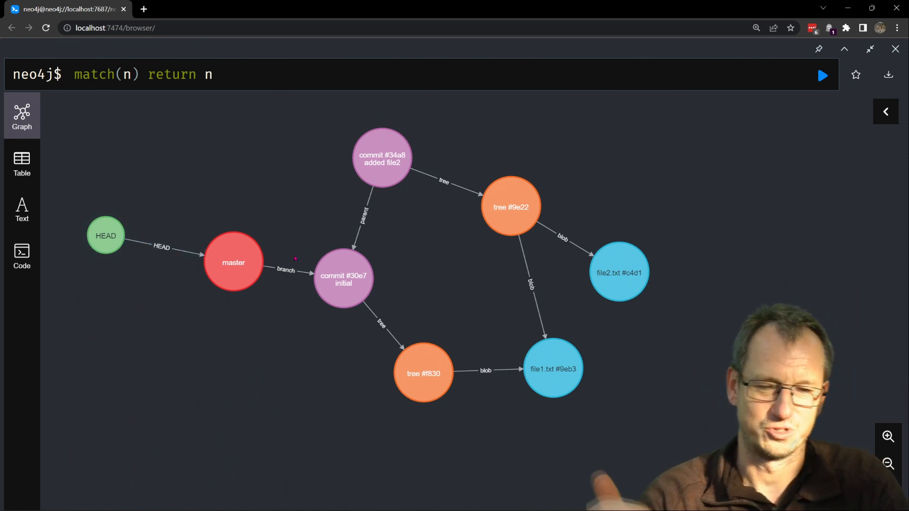
pyautogui.click(552, 368)
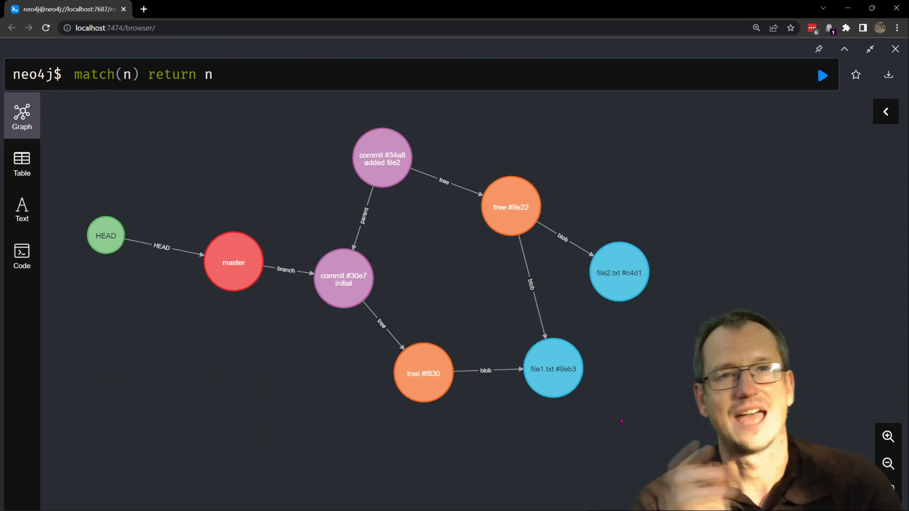
pyautogui.click(343, 279)
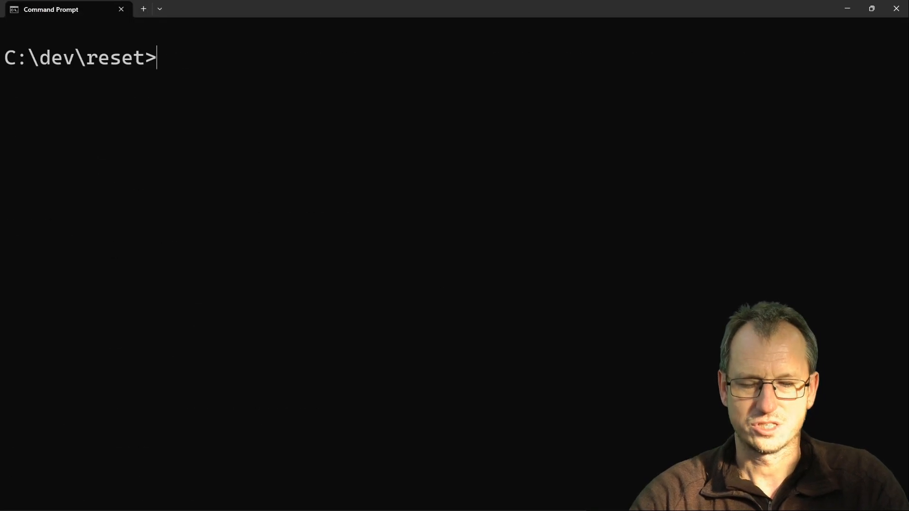
# Show the one-line log and reflog, then git reset to commit 34a8.
pyautogui.write('git log --on')
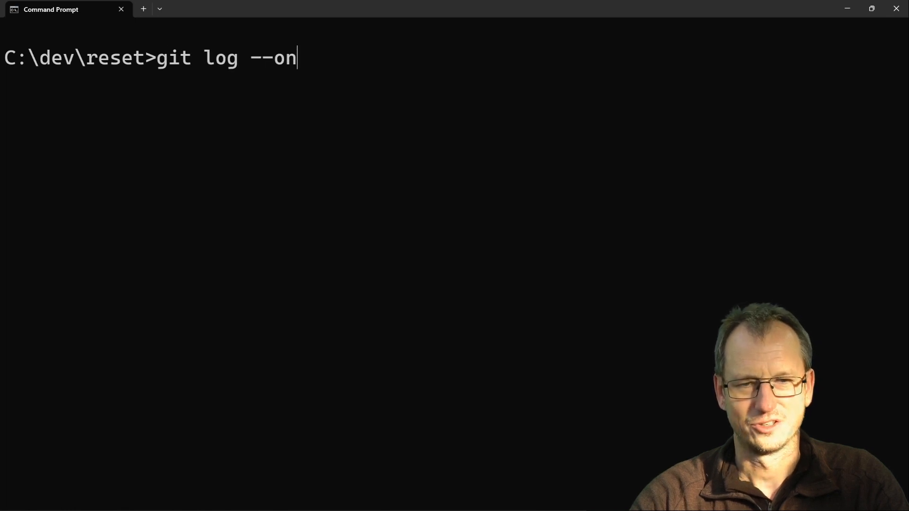
pyautogui.write('eline')
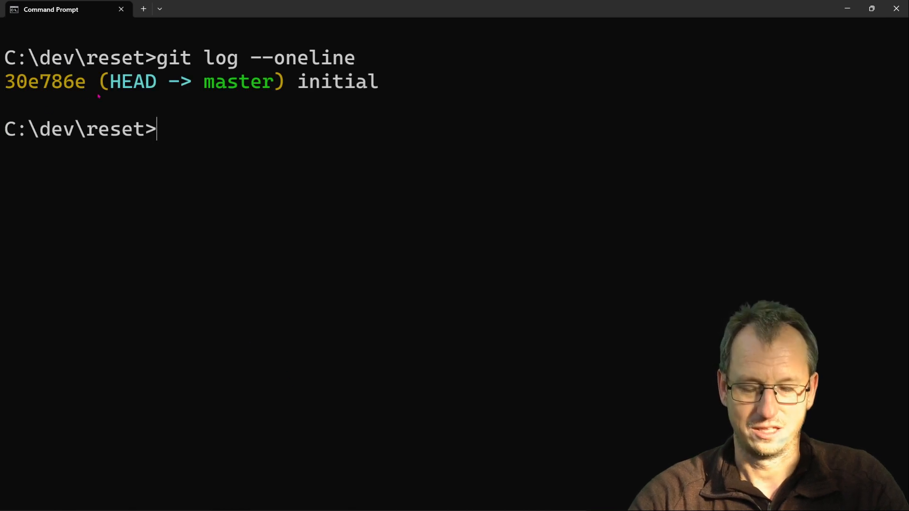
pyautogui.write('git reflog')
pyautogui.write('git res')
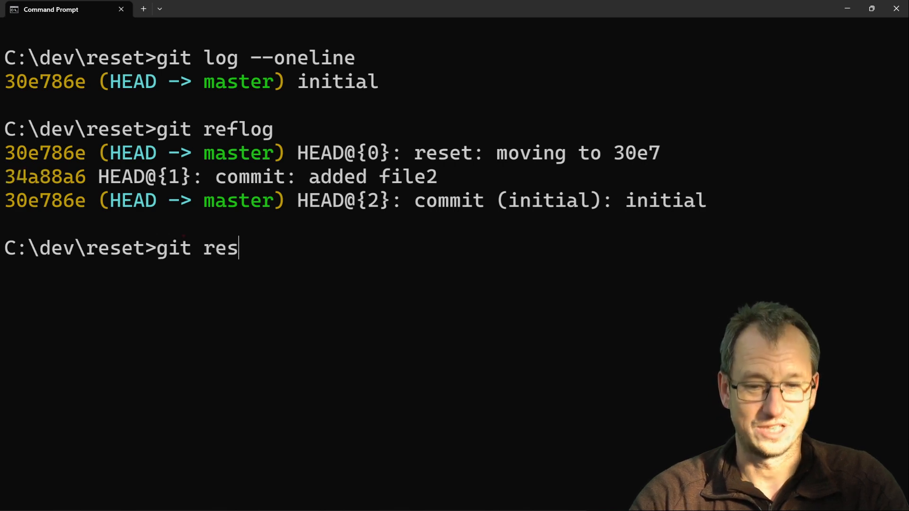
pyautogui.write('et 3')
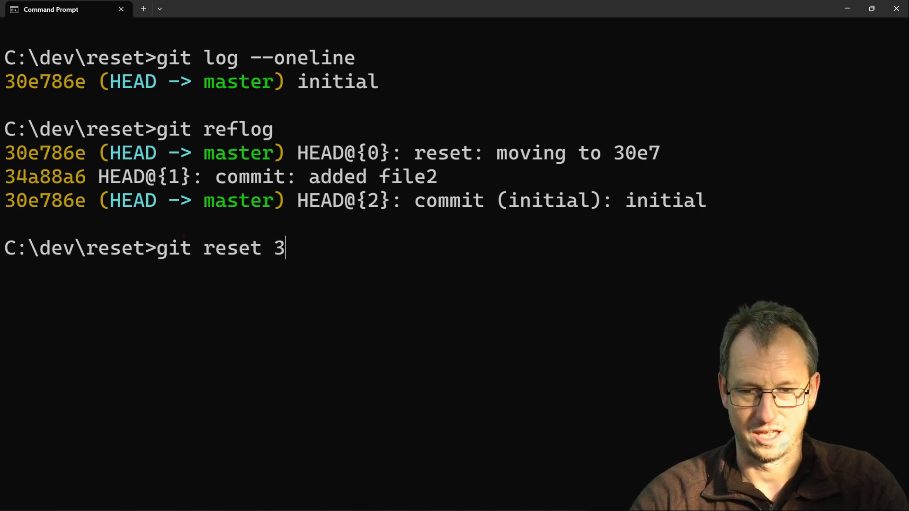
pyautogui.write('4a8')
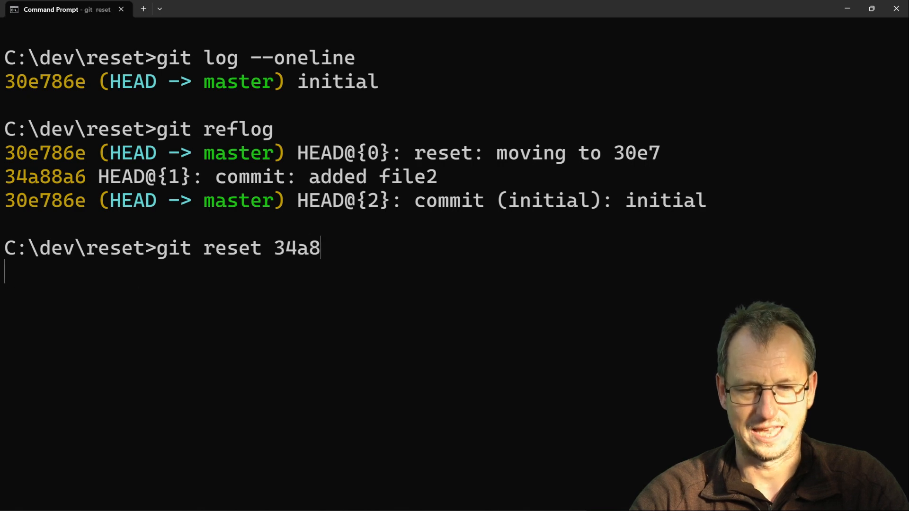
pyautogui.press('Enter')
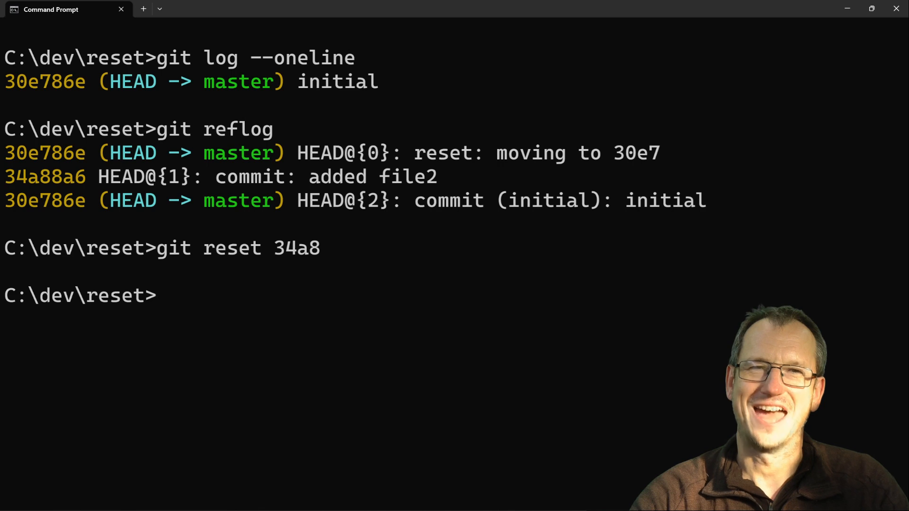
# Run visual, git status (clean) and git ls-files listing file1.txt and file2.txt, then dir.
pyautogui.write('vis')
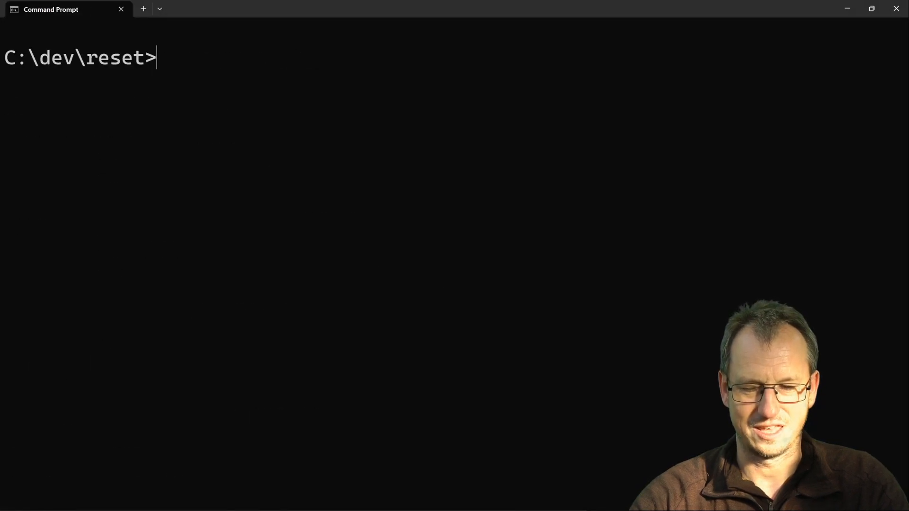
pyautogui.write('git status')
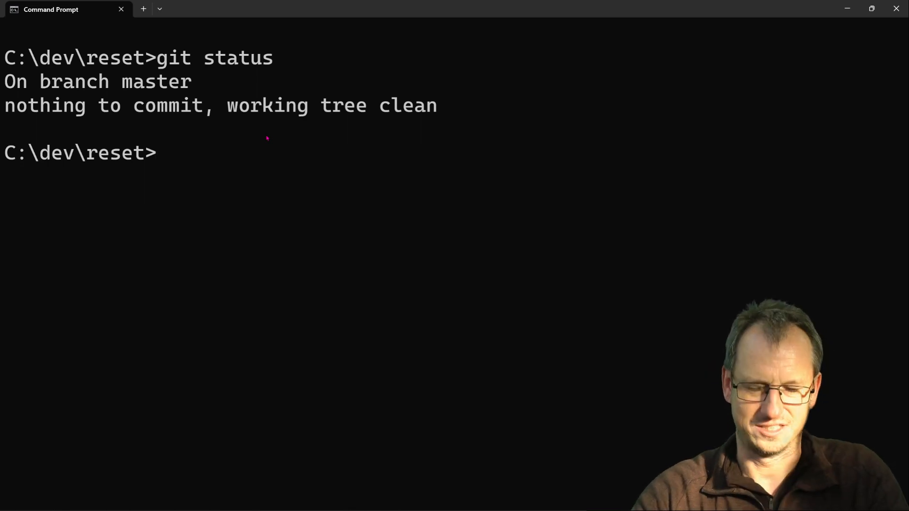
pyautogui.write('git ls-fil')
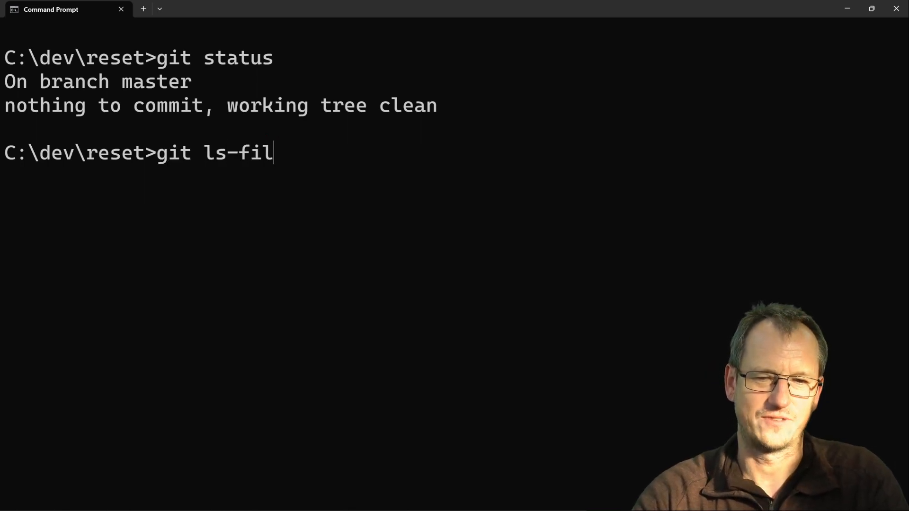
pyautogui.press('Enter')
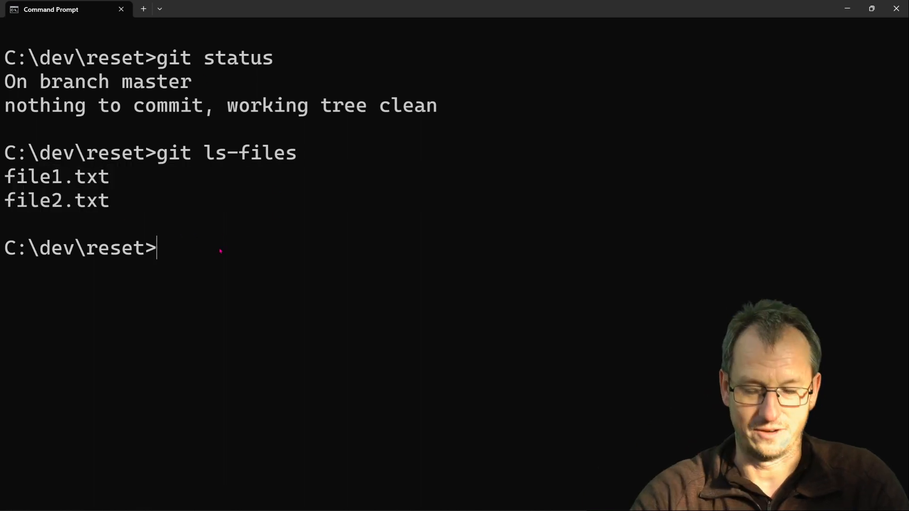
pyautogui.write('dir')
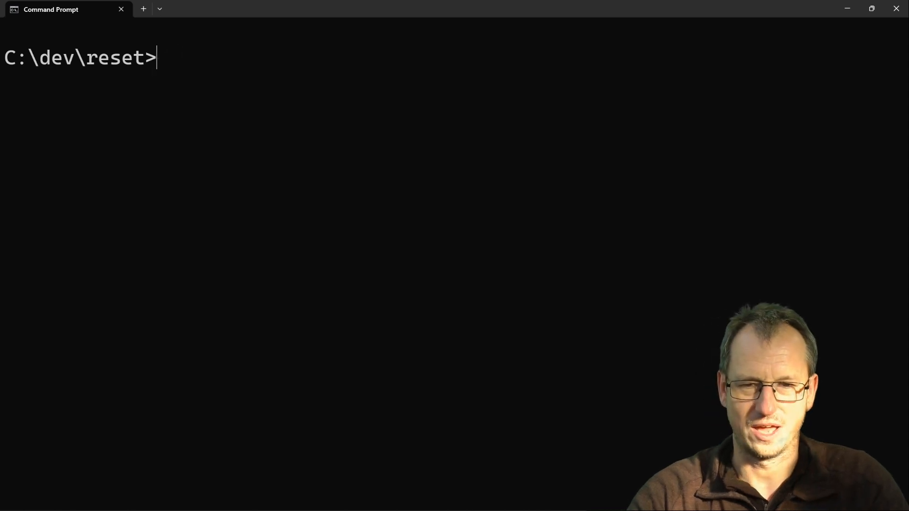
# Show the one-line log and run git reset 30e7 --soft.
pyautogui.write('git log --oneline')
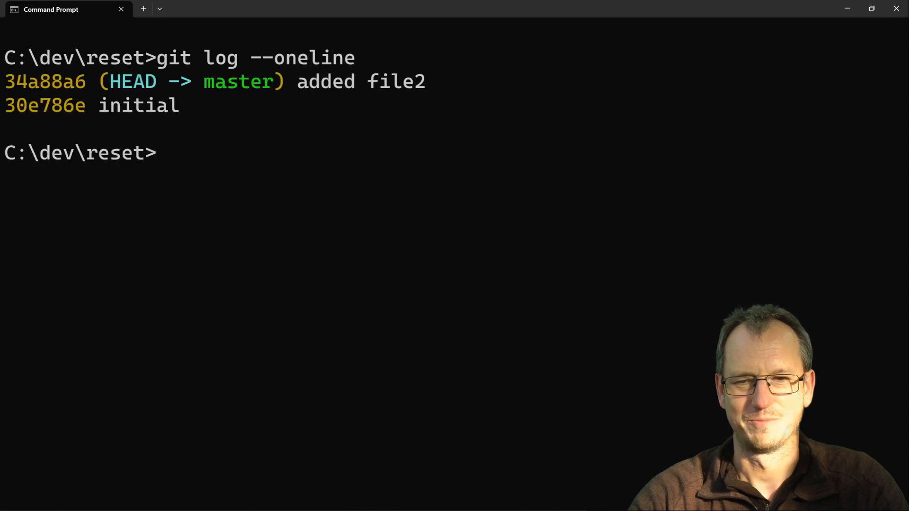
pyautogui.write('git rese')
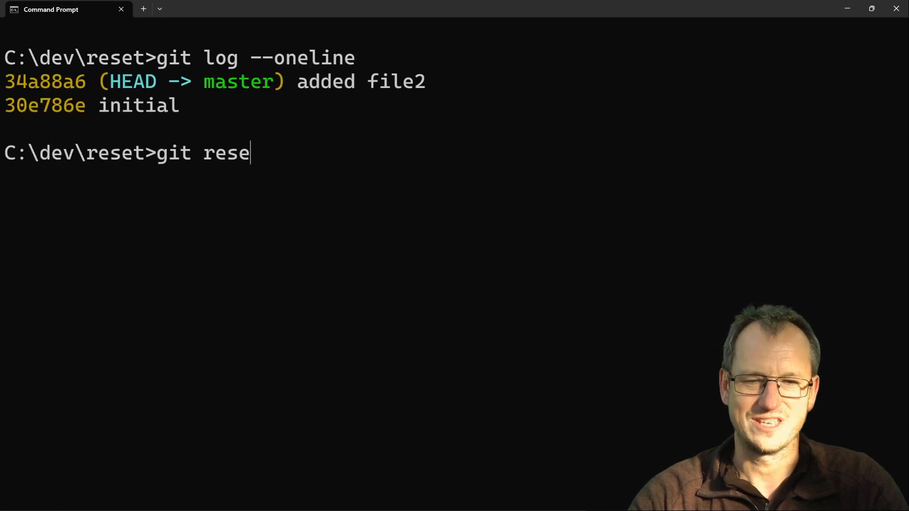
pyautogui.write('t')
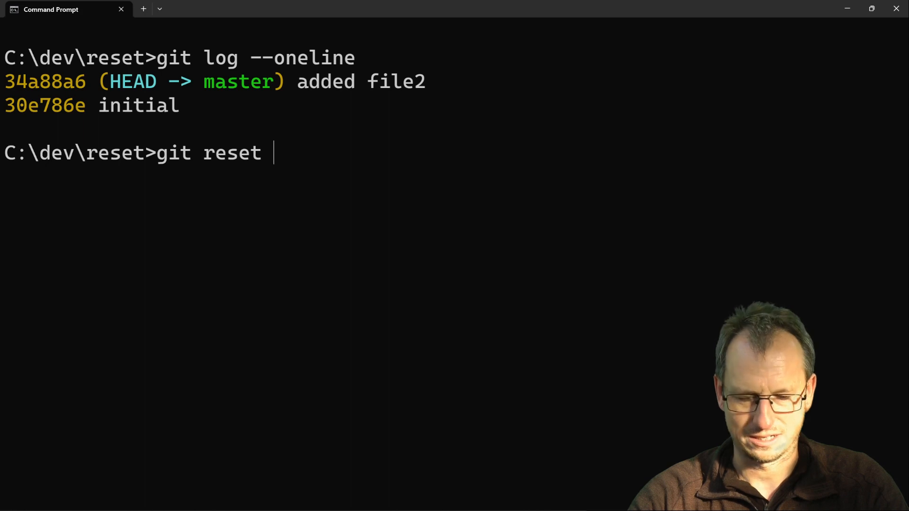
pyautogui.write('30e7')
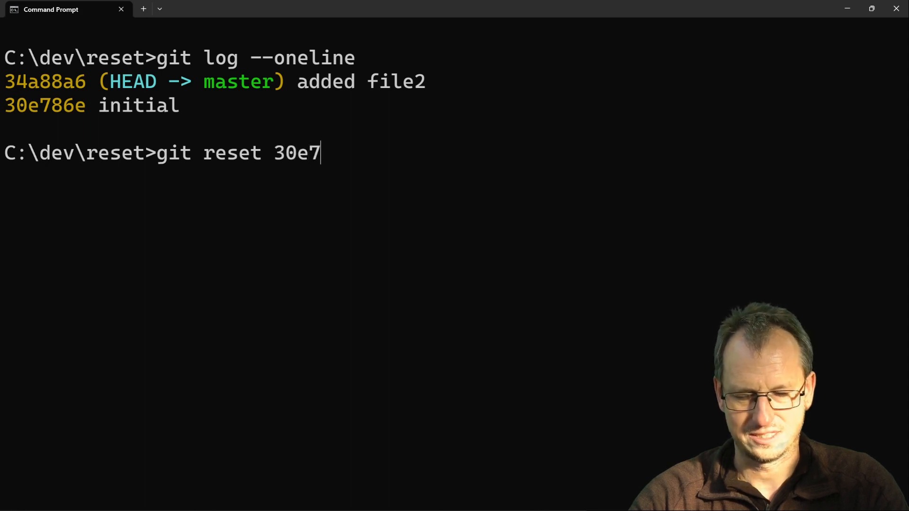
pyautogui.write('--soft')
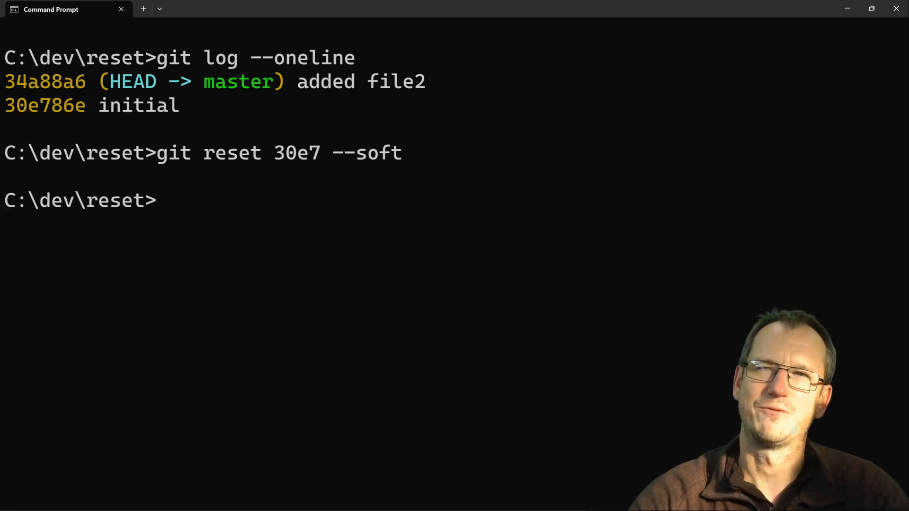
pyautogui.write('d')
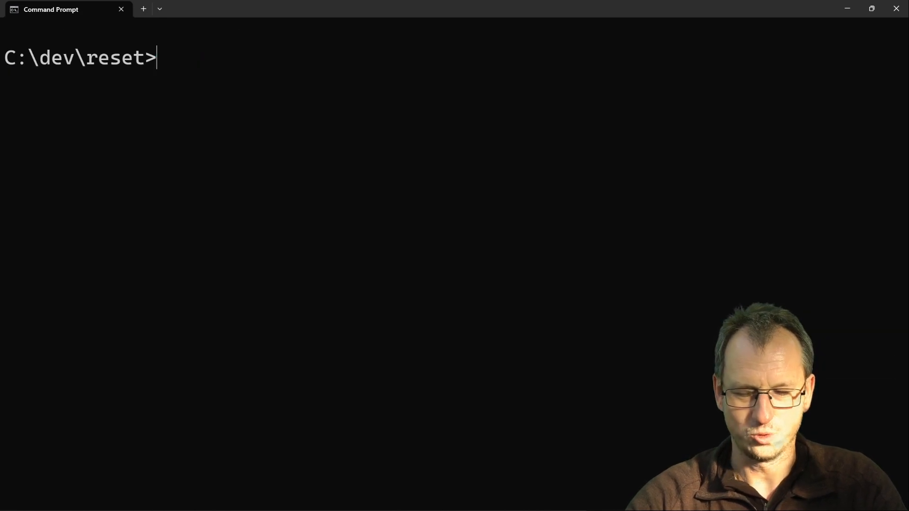
# List tracked files (both) and git status showing file2.txt staged as a new file.
pyautogui.write('git ls-files')
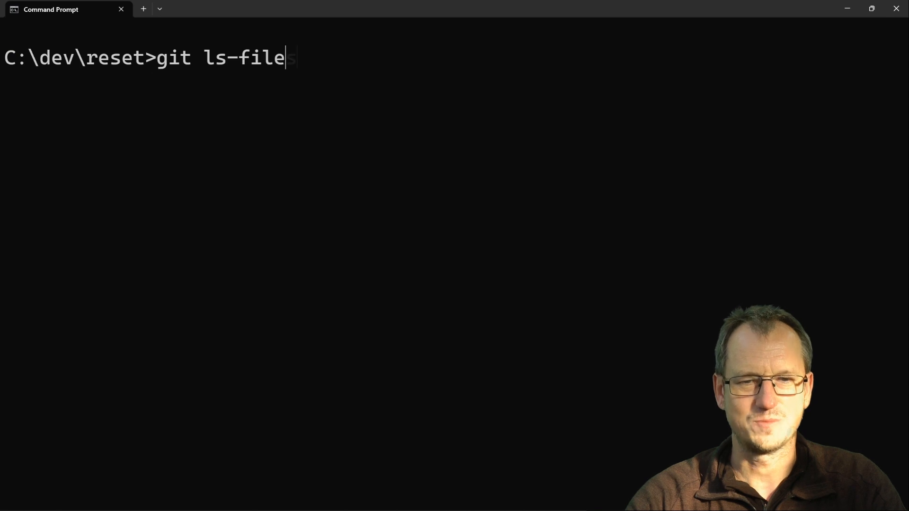
pyautogui.write('s')
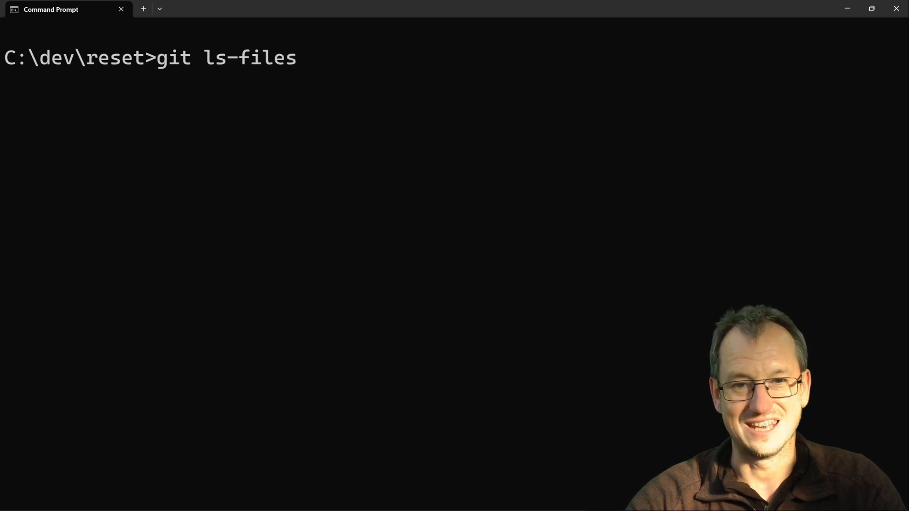
pyautogui.press('Enter')
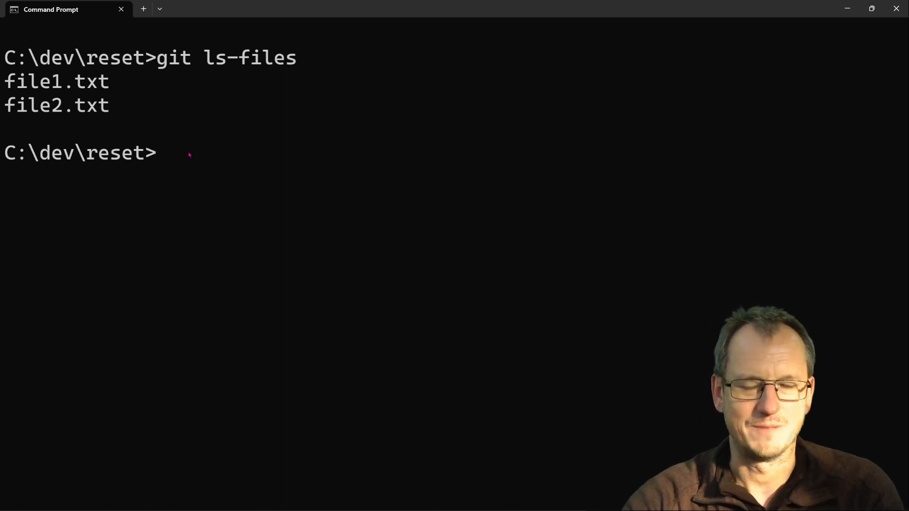
pyautogui.write('g')
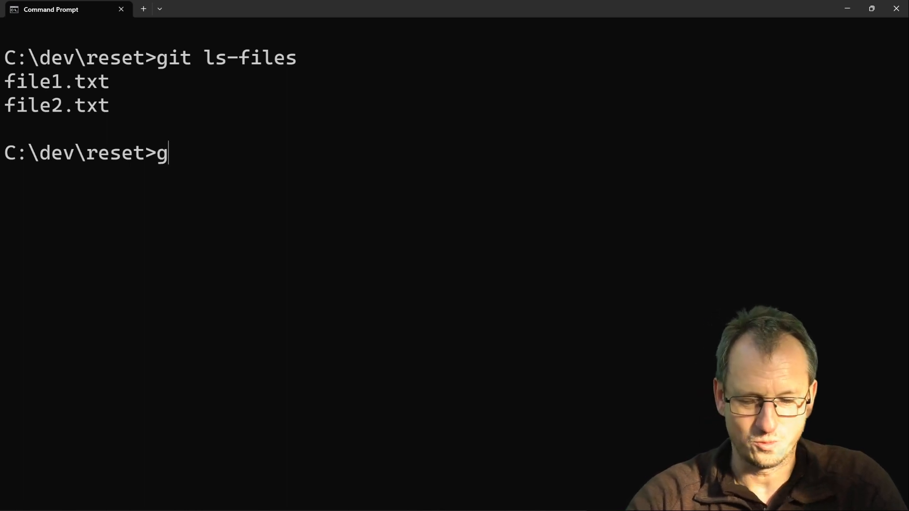
pyautogui.write('it status')
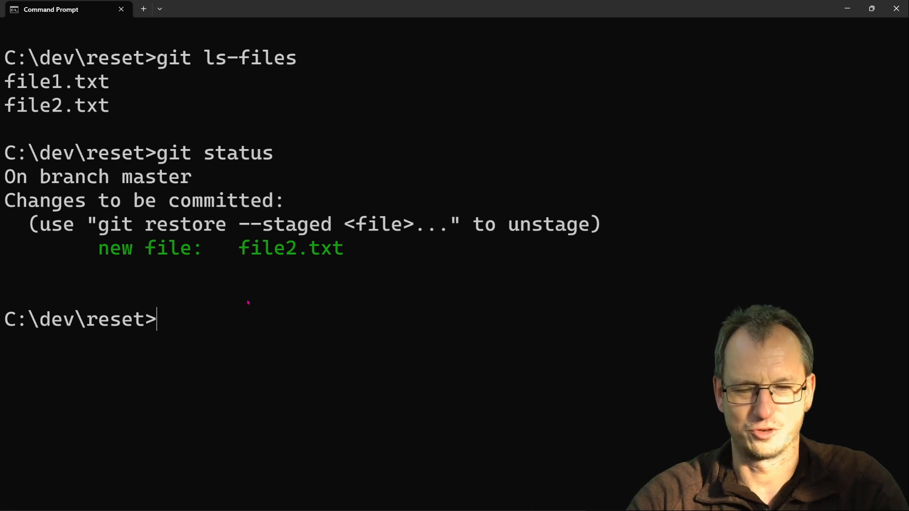
# Half-type git add and git commit lines and abandon them.
pyautogui.write('gi a')
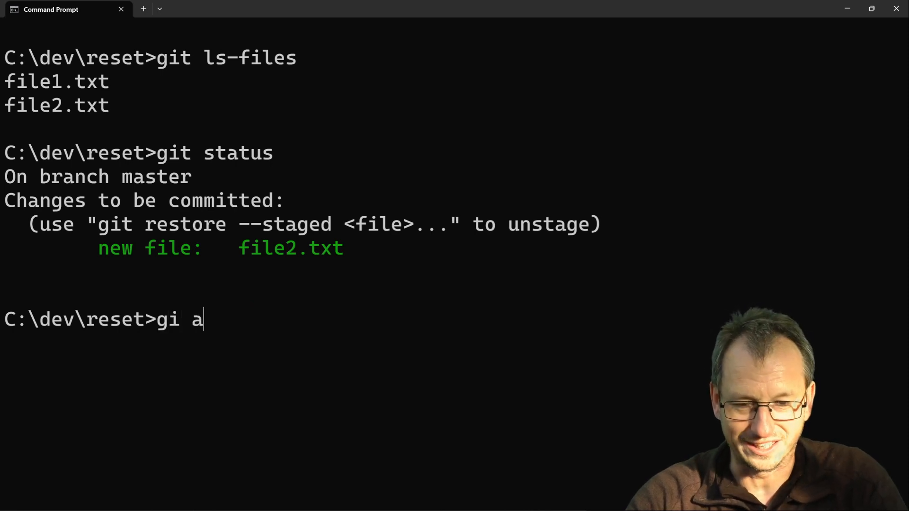
pyautogui.write('t add')
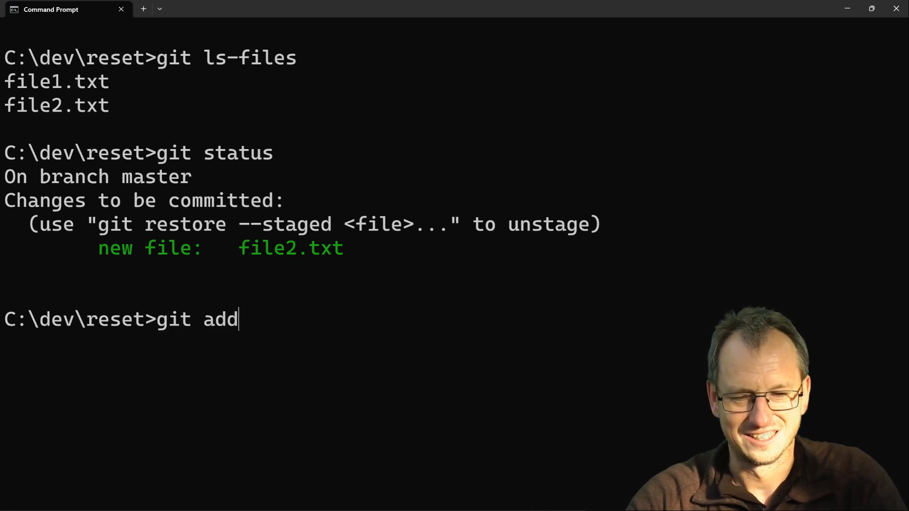
pyautogui.write('" "')
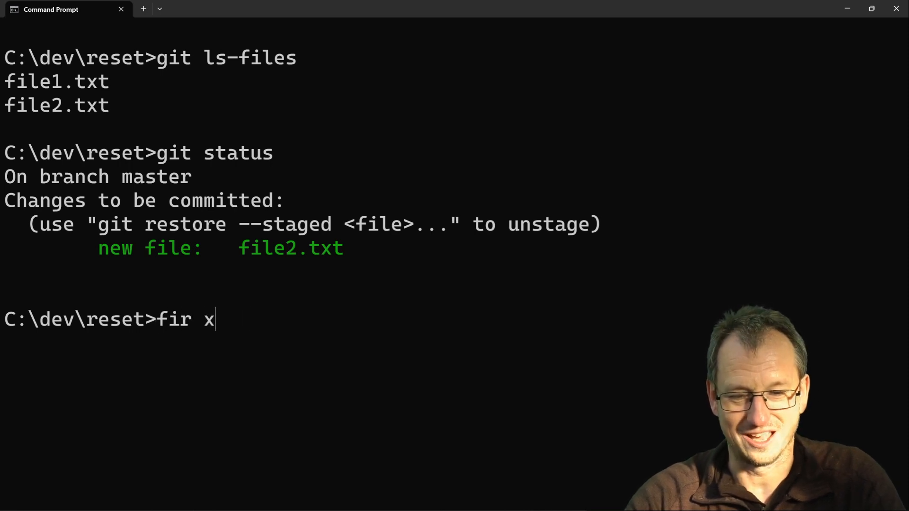
pyautogui.write('git co')
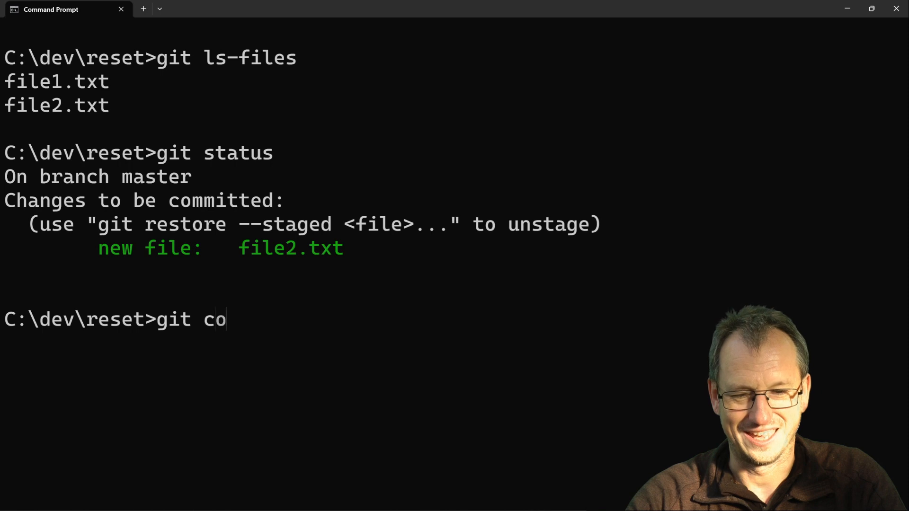
pyautogui.write('mmi')
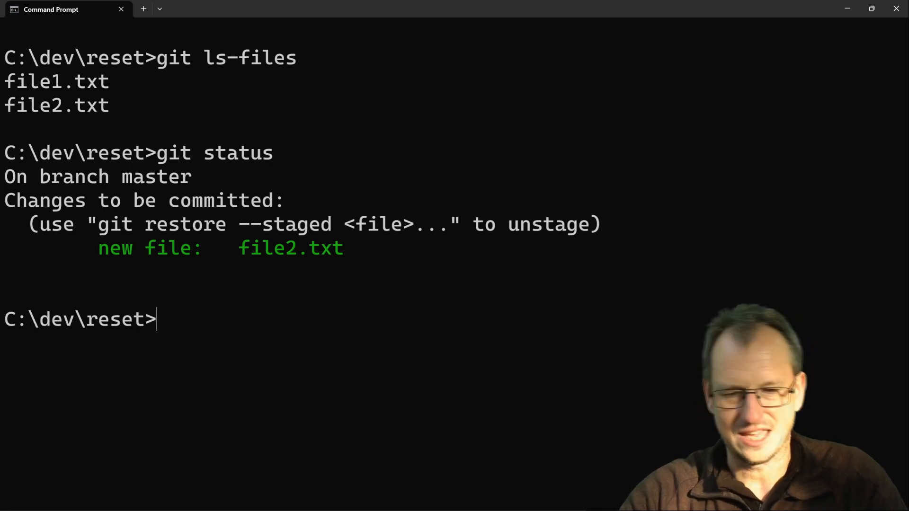
# Show the one-line log and reflog, then git reset back to commit 34a8.
pyautogui.write('git')
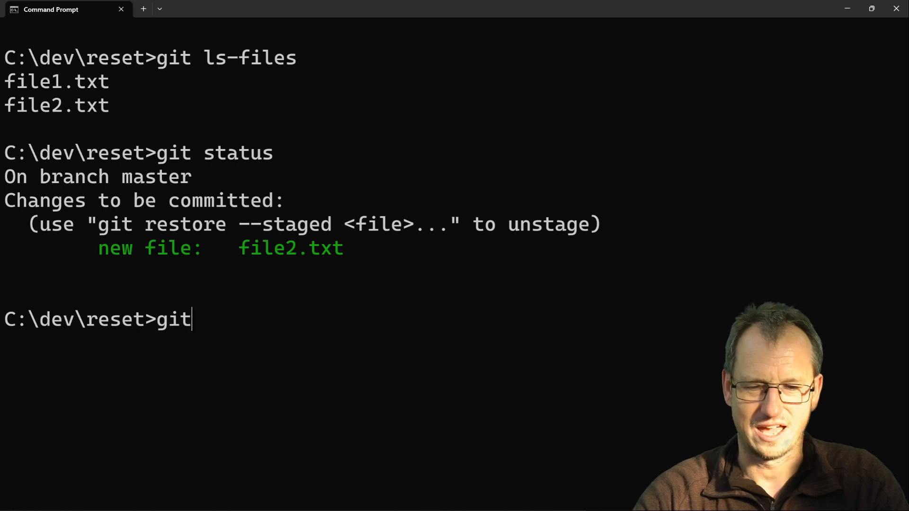
pyautogui.write('--on')
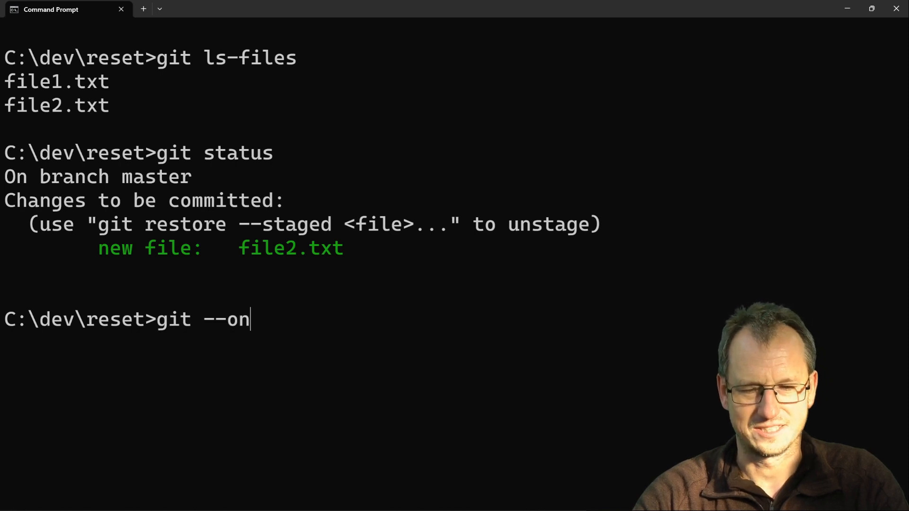
pyautogui.write('eline')
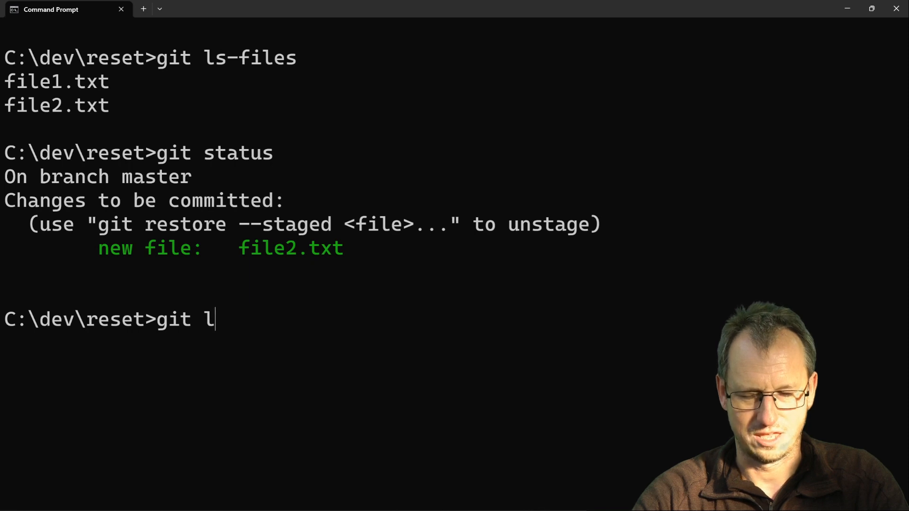
pyautogui.write('og 0')
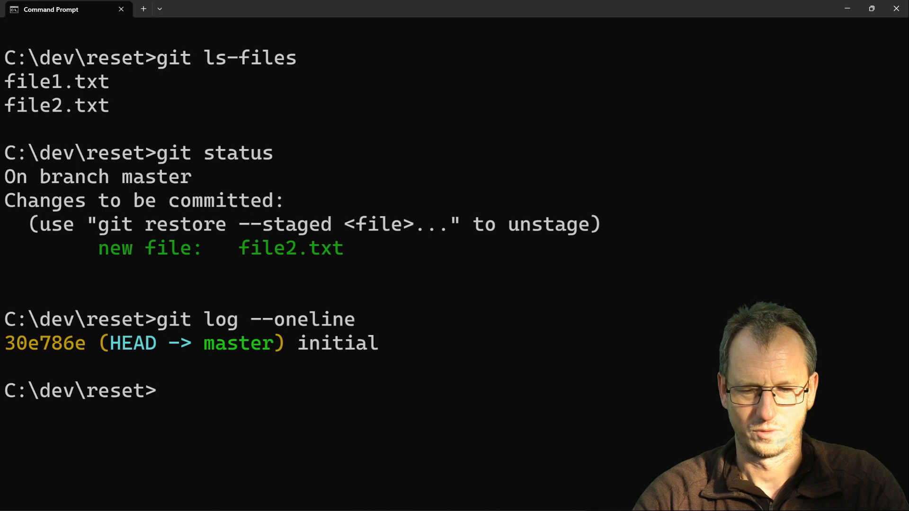
pyautogui.write('git reflo')
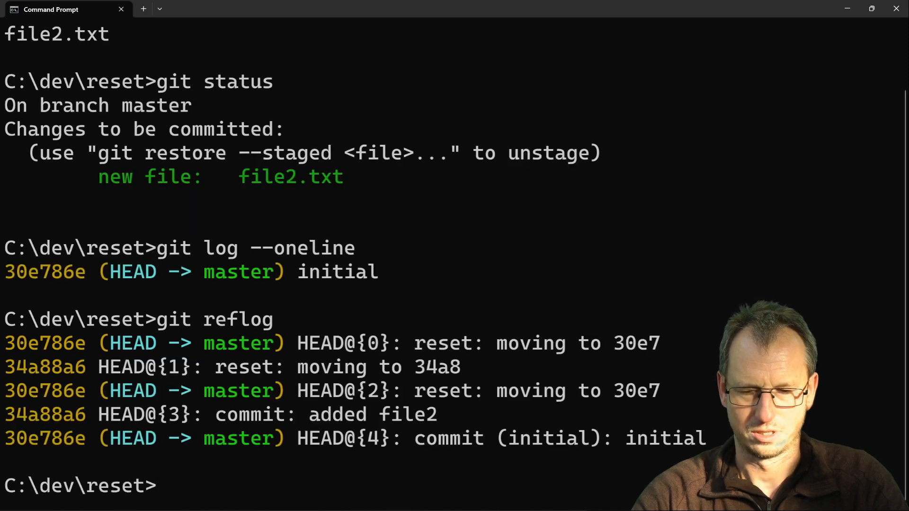
pyautogui.write('git reset')
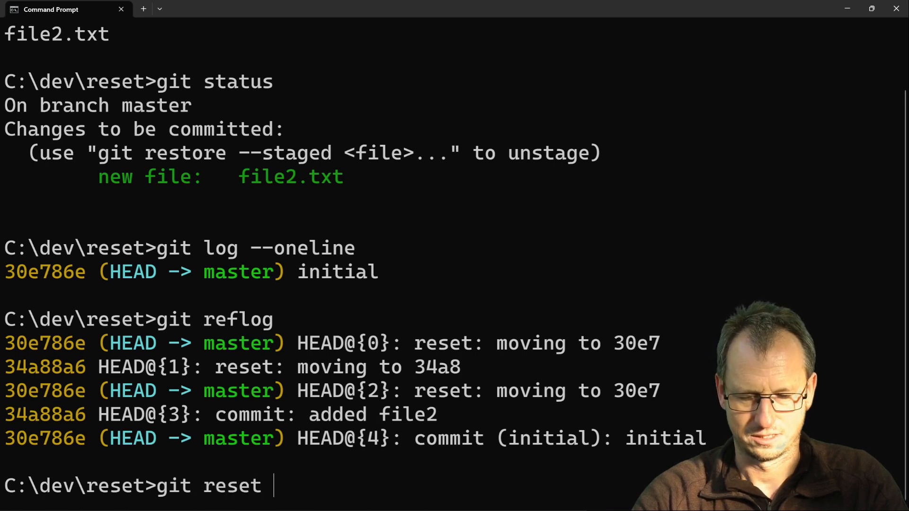
pyautogui.write('34')
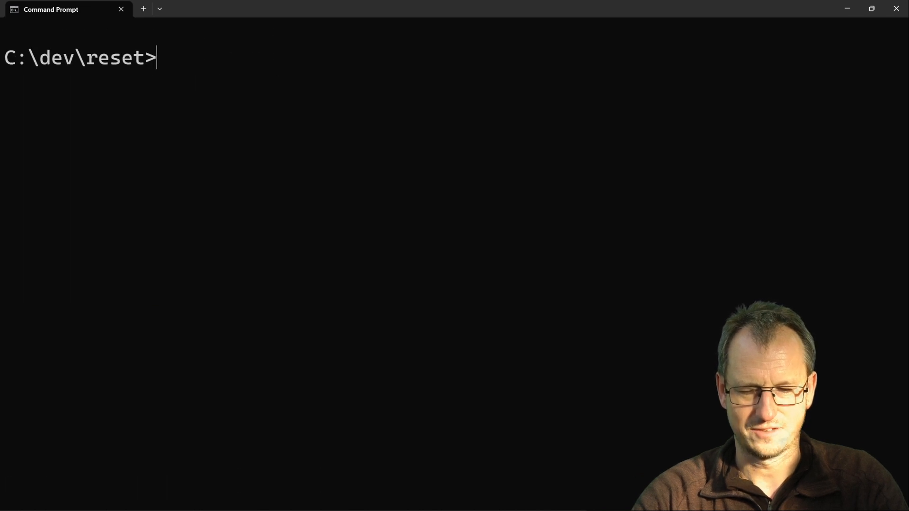
# Verify clean status, both files tracked and log with 34a88a6 above 30e786e, then cls.
pyautogui.write('git status')
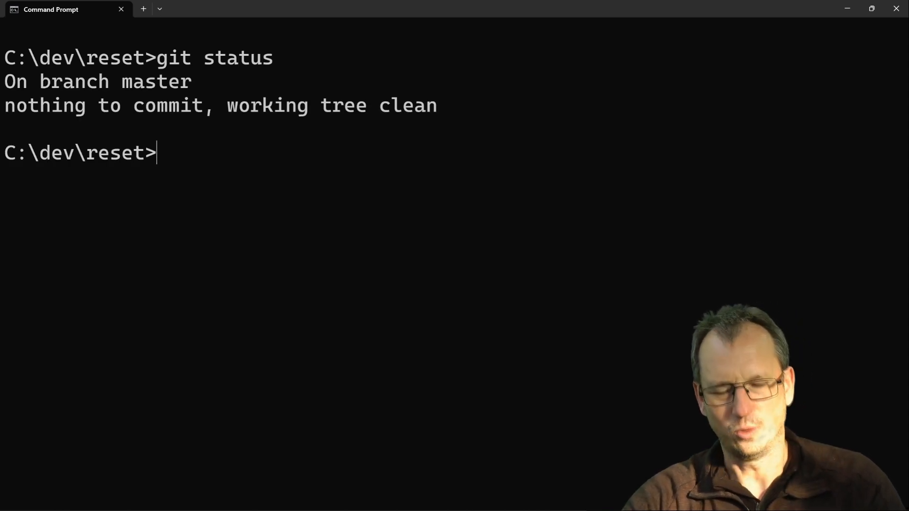
pyautogui.write('di')
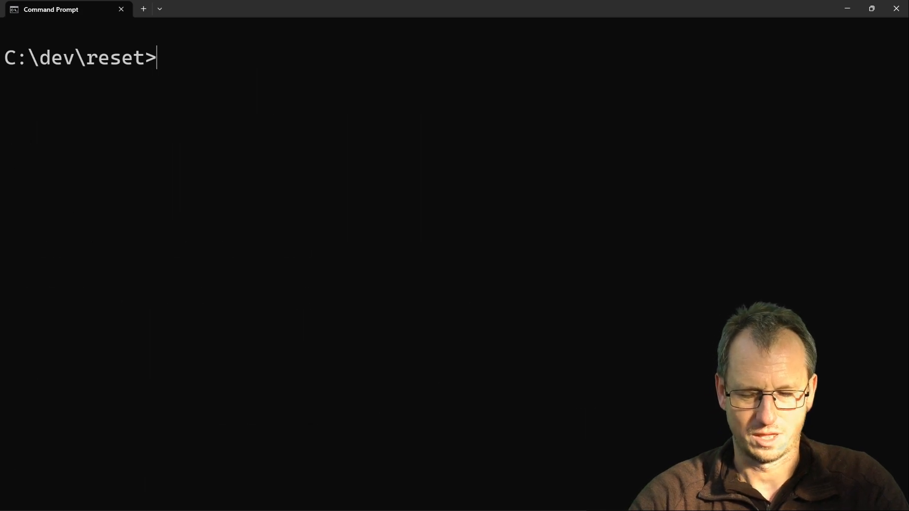
pyautogui.write('git ls-files')
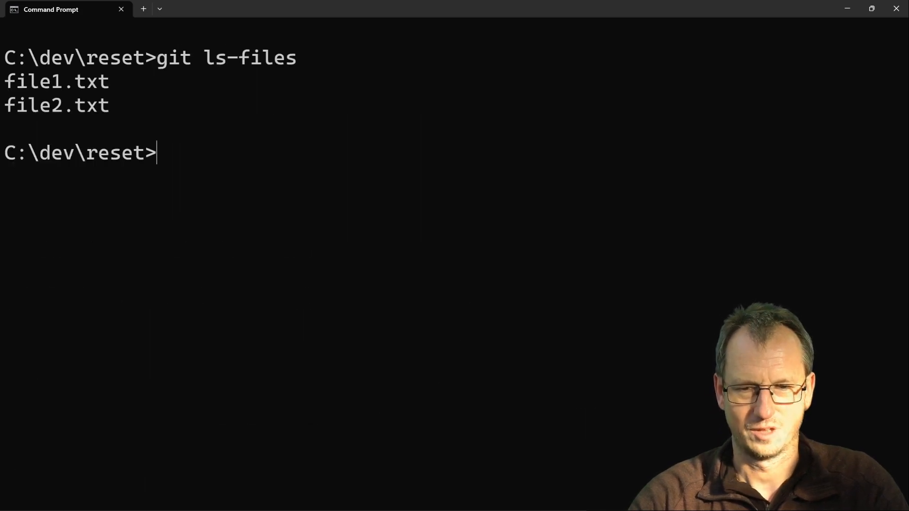
pyautogui.write('git log --oneline')
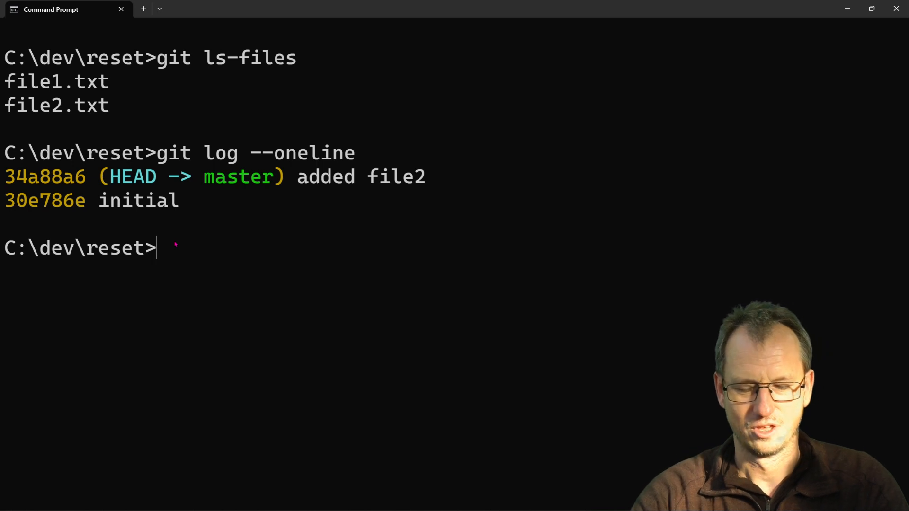
pyautogui.write('cls')
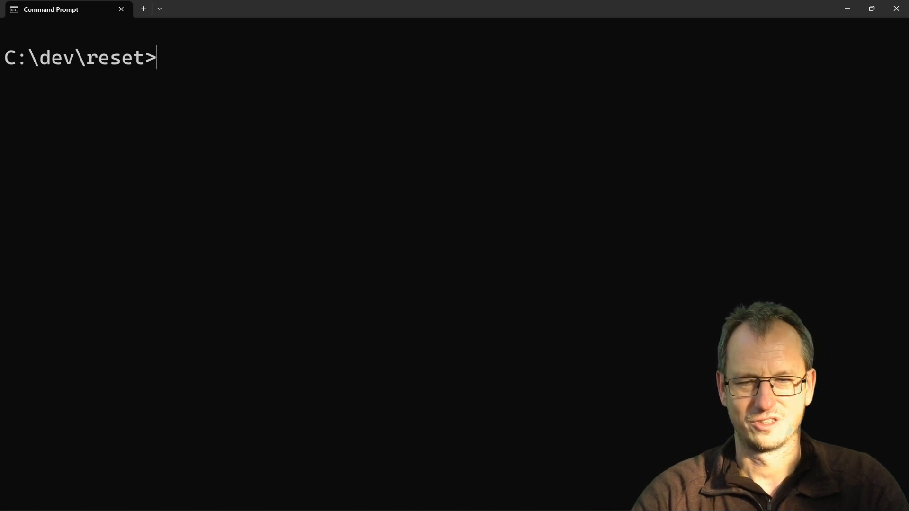
# Show the one-line commit log before resetting.
pyautogui.write('git res')
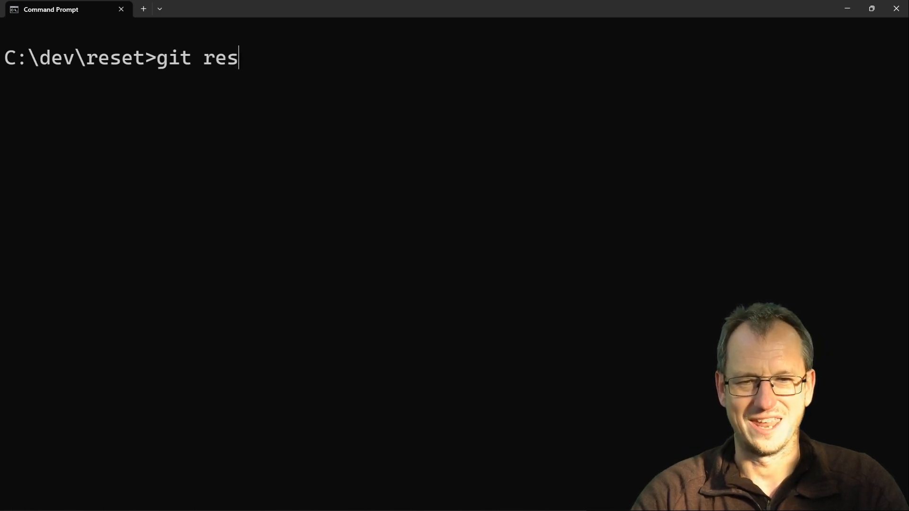
pyautogui.write('e')
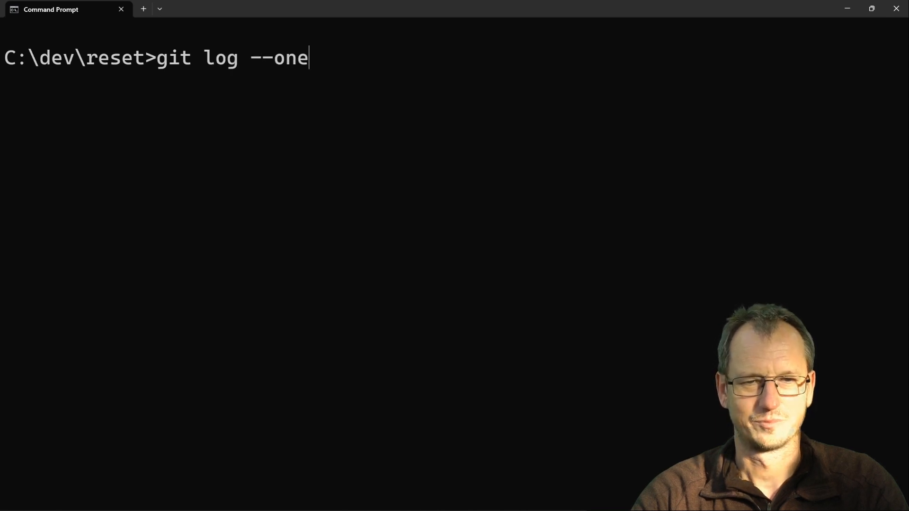
pyautogui.press('Enter')
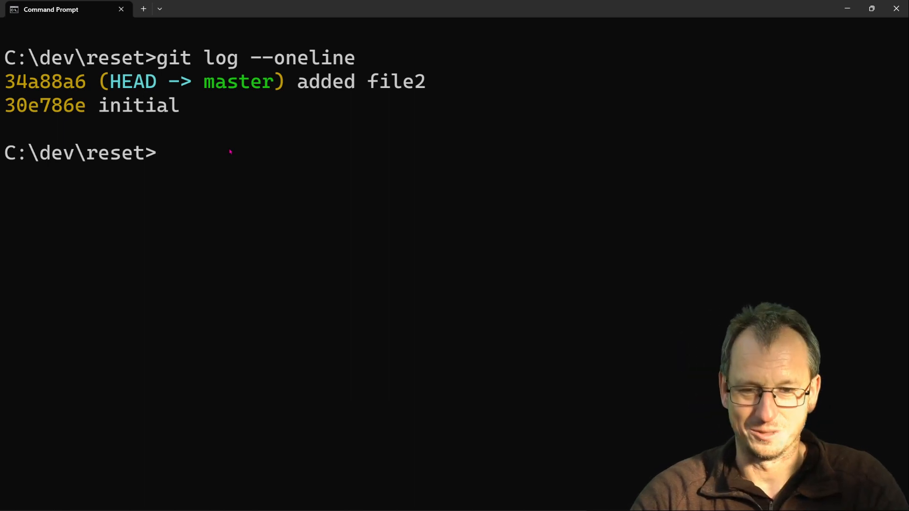
# Run git reset 30e7 --hard so HEAD is at 30e786e initial, then visual.
pyautogui.write('git res')
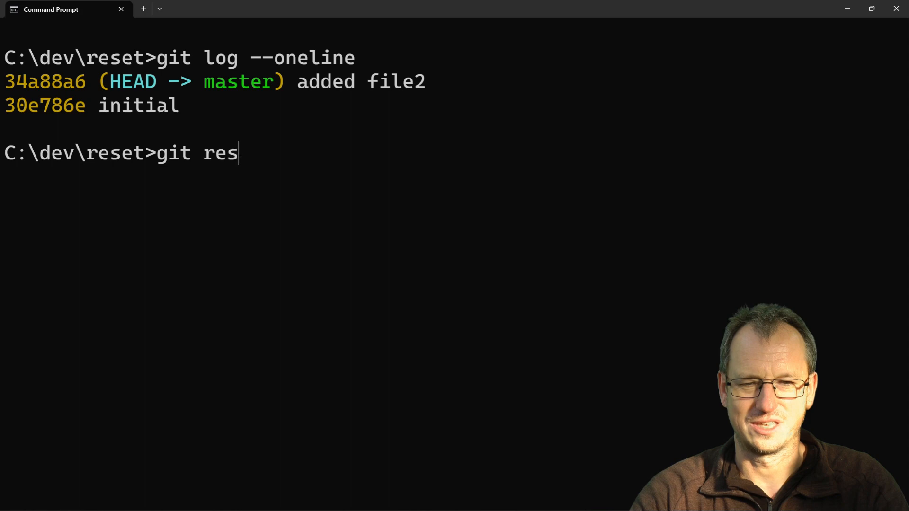
pyautogui.write('et')
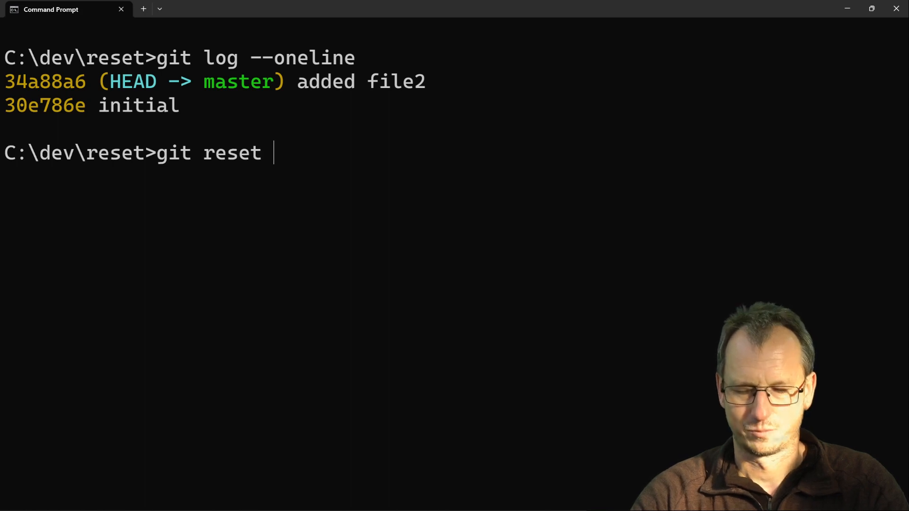
pyautogui.write('30')
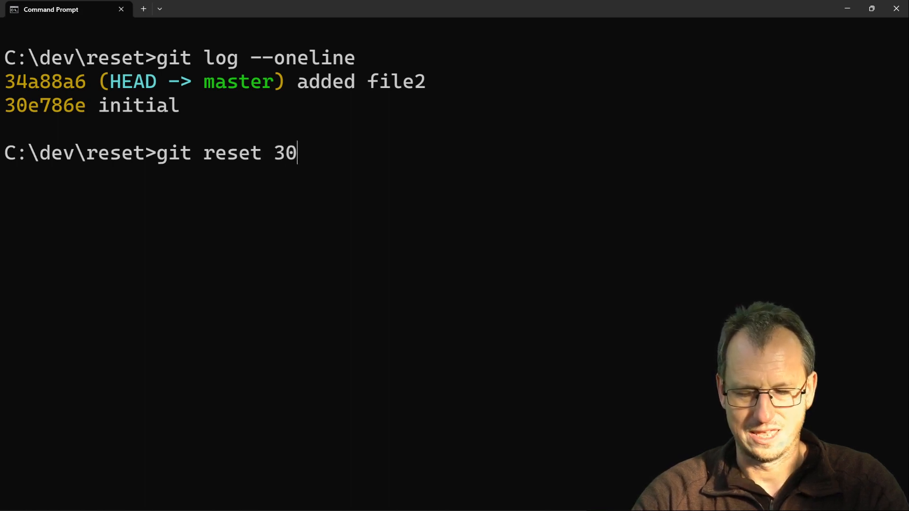
pyautogui.write('7 --hard')
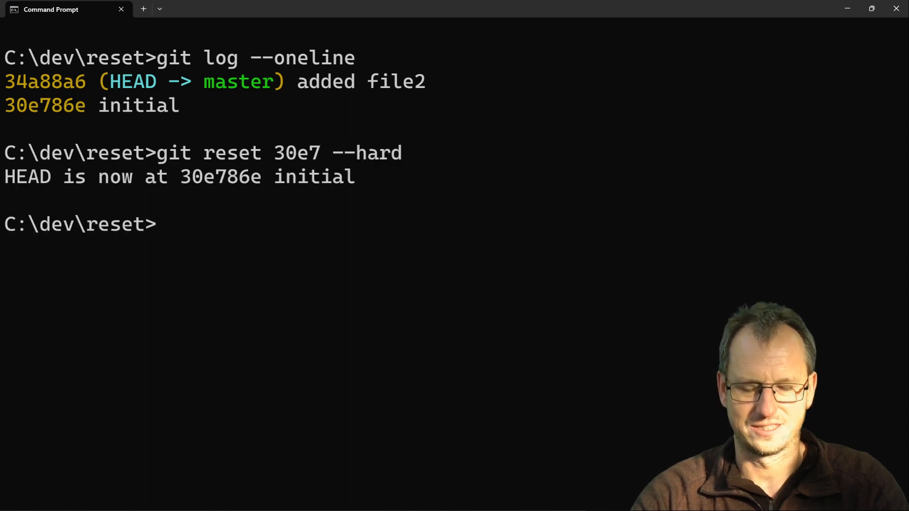
pyautogui.write('visual')
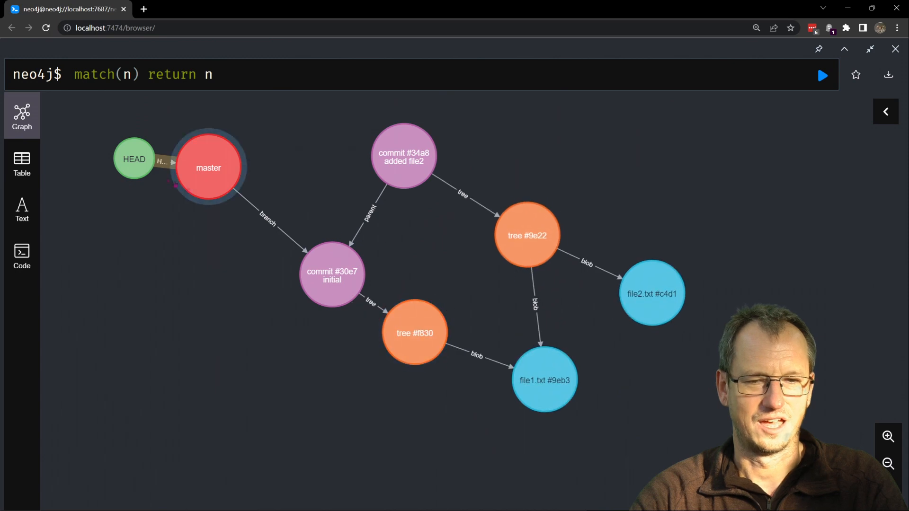
# Pull the HEAD node apart from master in the graph, then return to Command Prompt.
pyautogui.moveTo(134, 159); pyautogui.dragTo(76, 129)
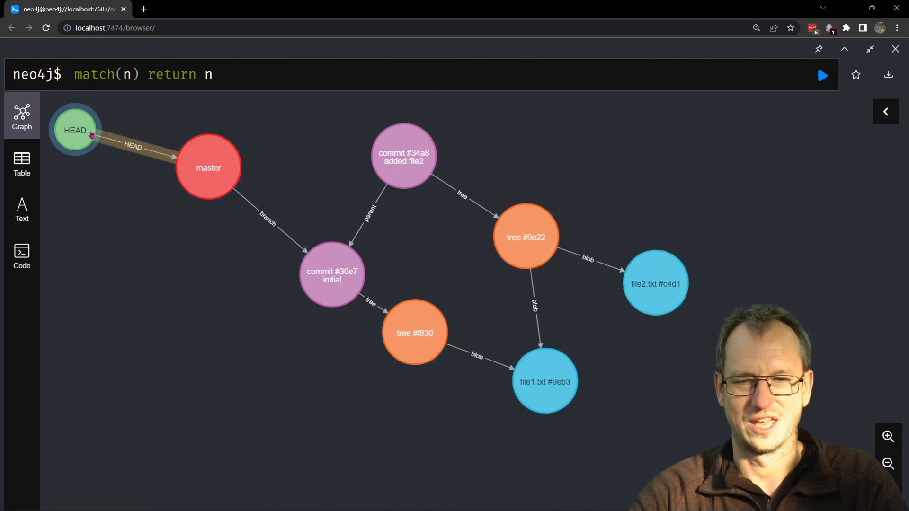
pyautogui.click(332, 272)
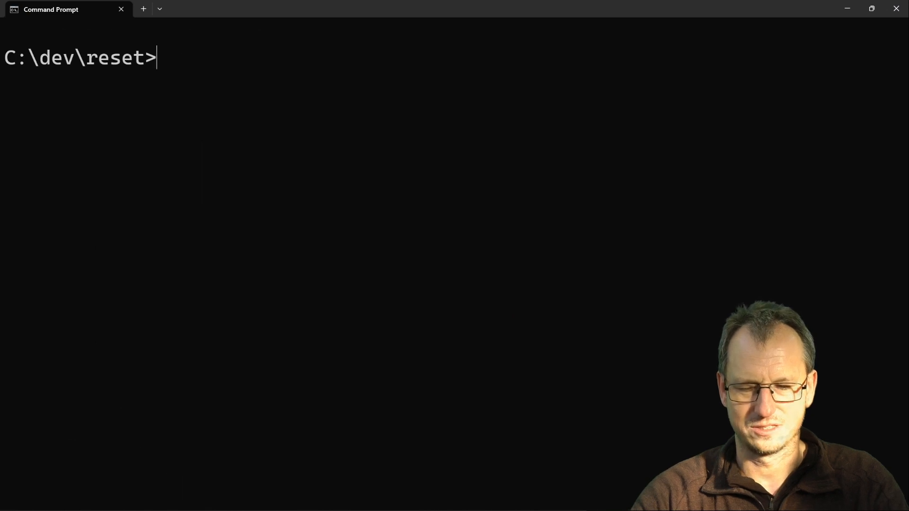
# List C:\dev\reset with dir showing only file1.txt, then begin git ls-files.
pyautogui.write('dir')
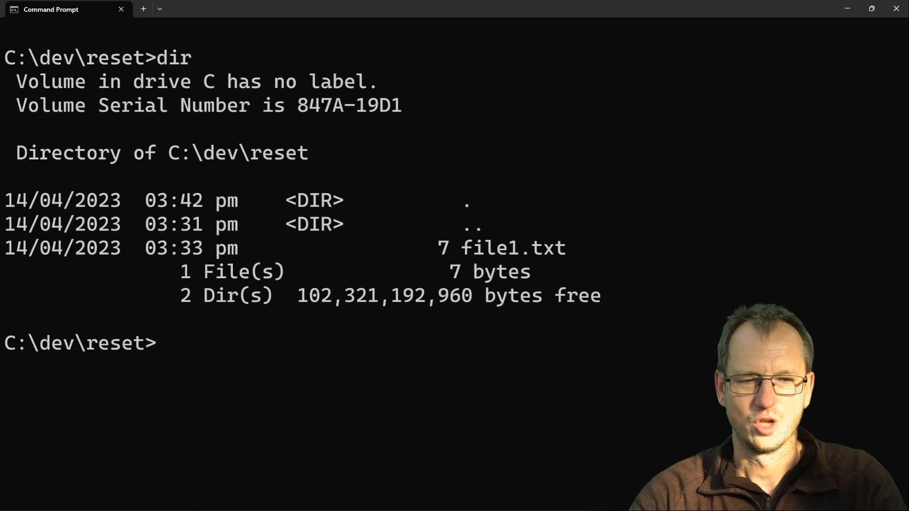
pyautogui.doubleClick(513, 248)
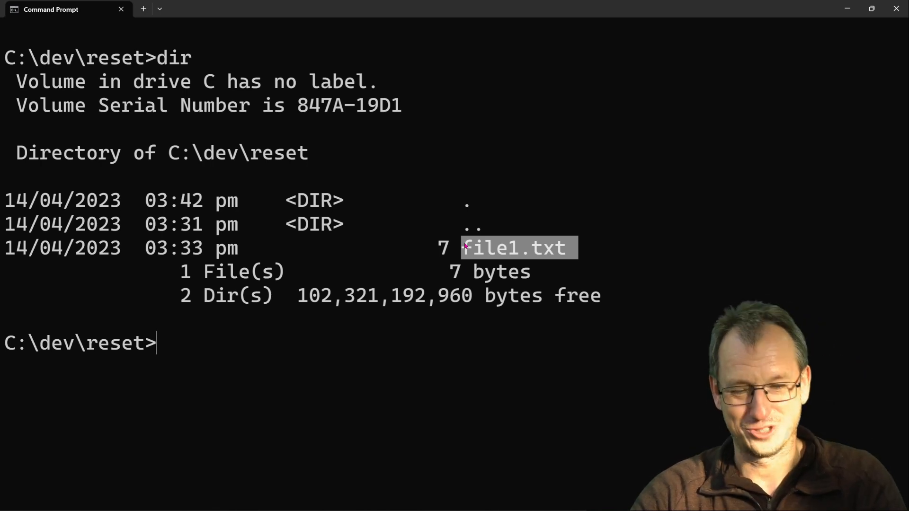
pyautogui.write('git ls')
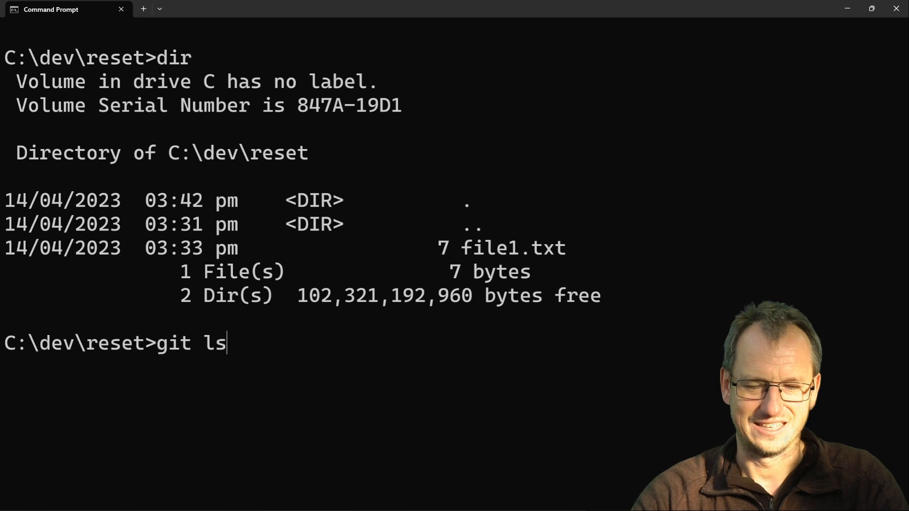